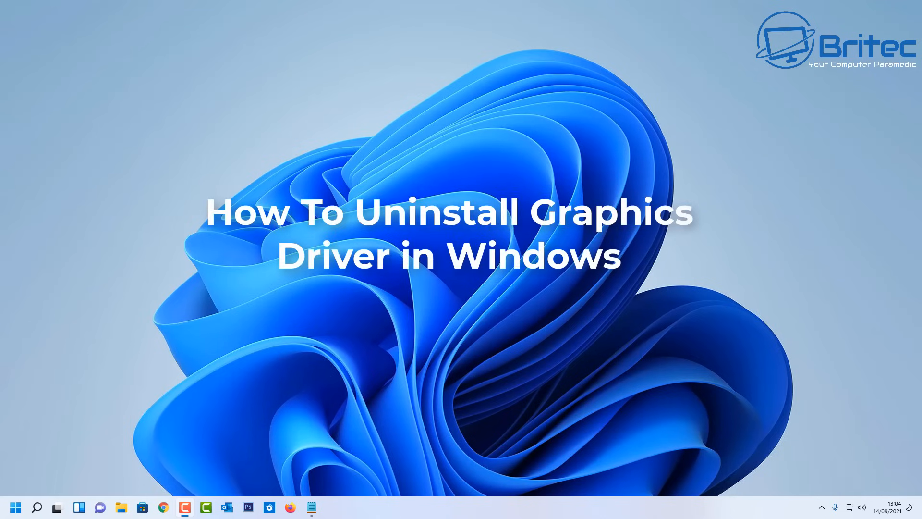
{"action": "mouse_move", "coordinate": [15, 456]}
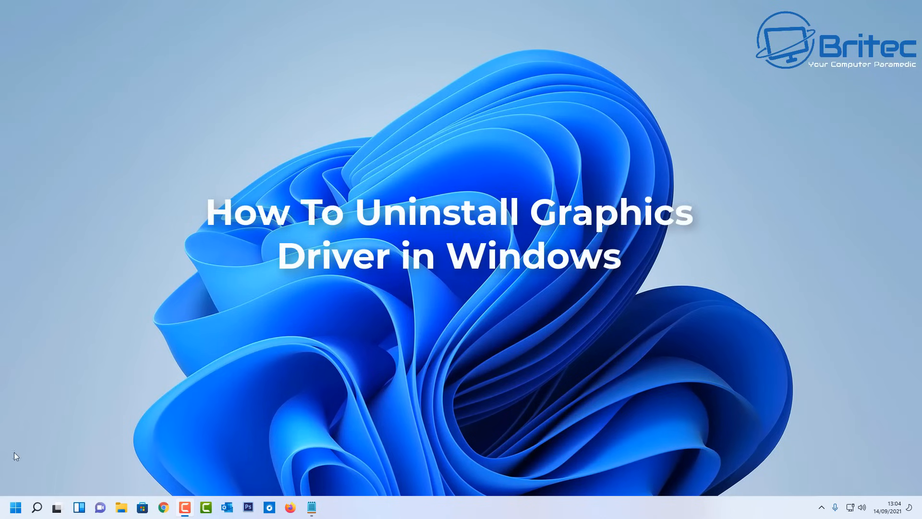
{"action": "mouse_move", "coordinate": [440, 431]}
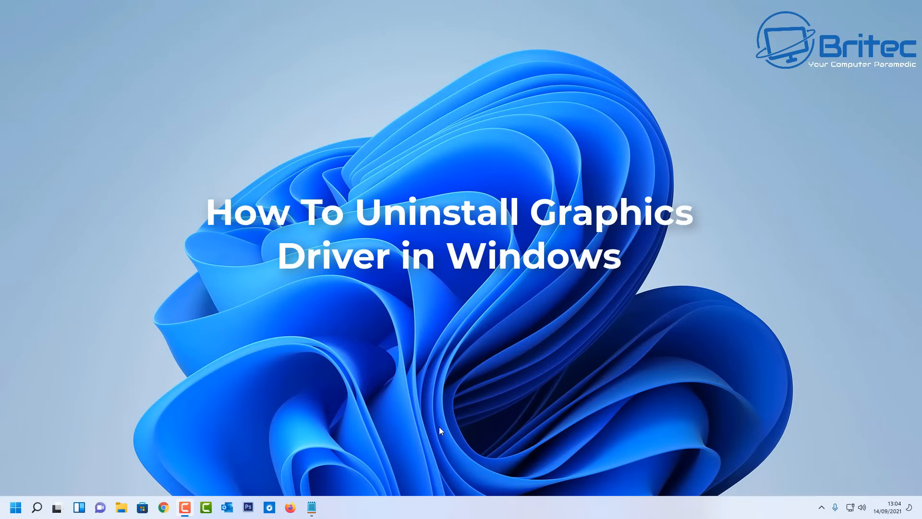
{"action": "mouse_move", "coordinate": [416, 429]}
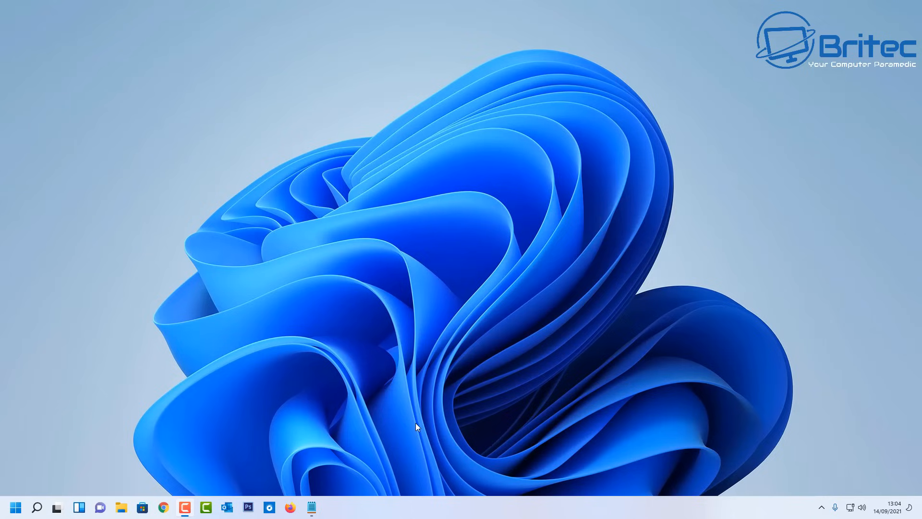
Check the GeForce GTX 1660 SUPER under Display adaptors in Device Manager.
{"action": "right_click", "coordinate": [12, 507]}
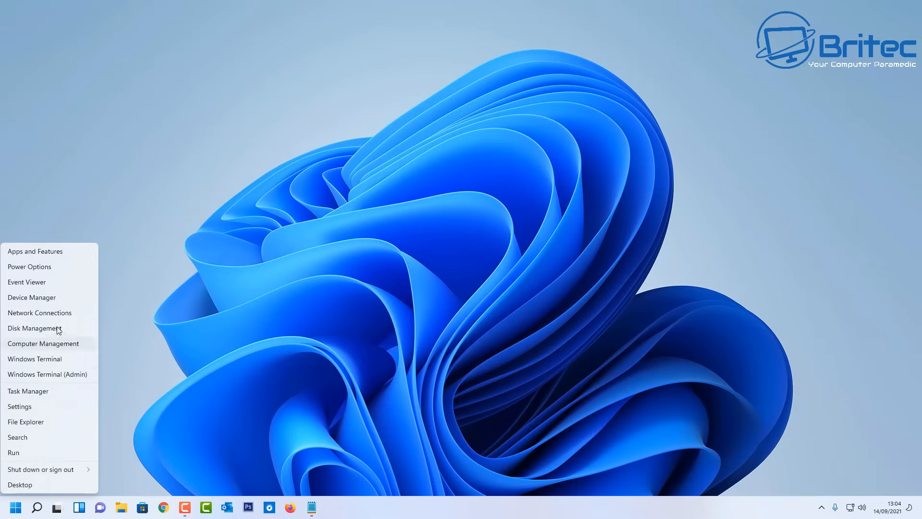
{"action": "left_click", "coordinate": [31, 297]}
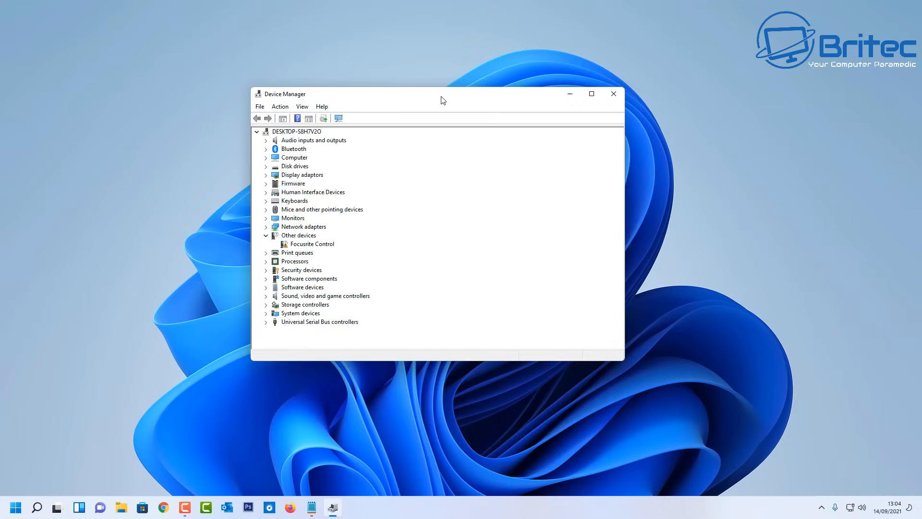
{"action": "left_click", "coordinate": [265, 235]}
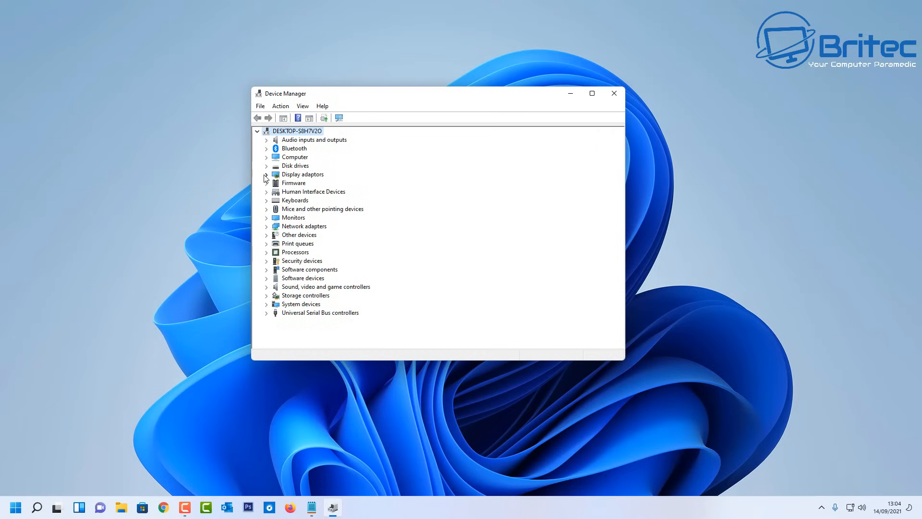
{"action": "left_click", "coordinate": [267, 174]}
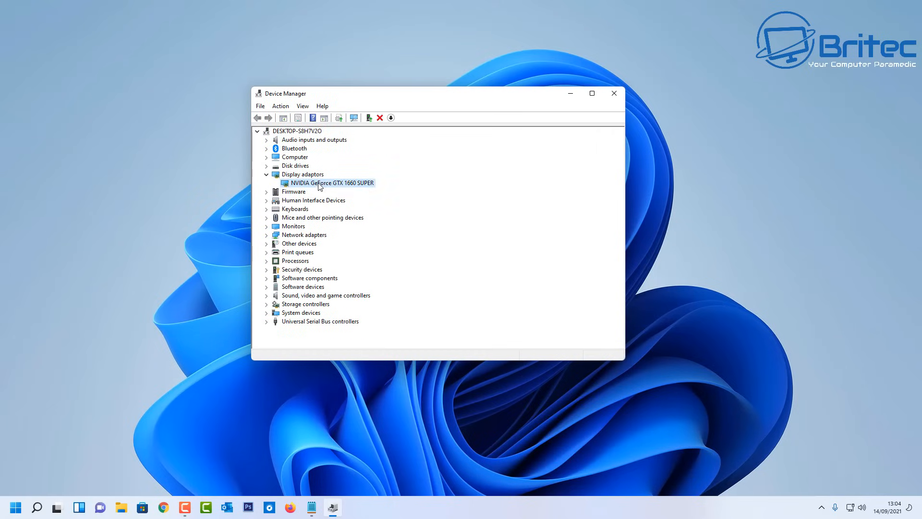
{"action": "mouse_move", "coordinate": [355, 190]}
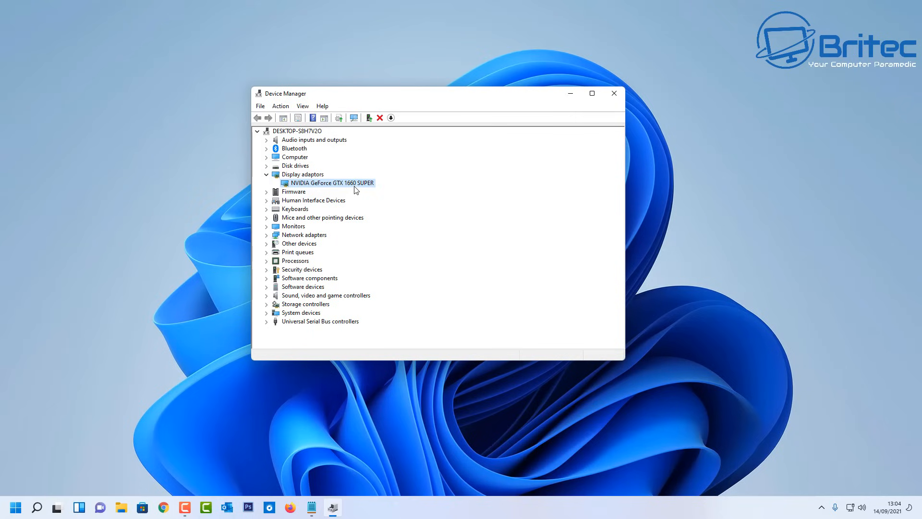
{"action": "mouse_move", "coordinate": [366, 189]}
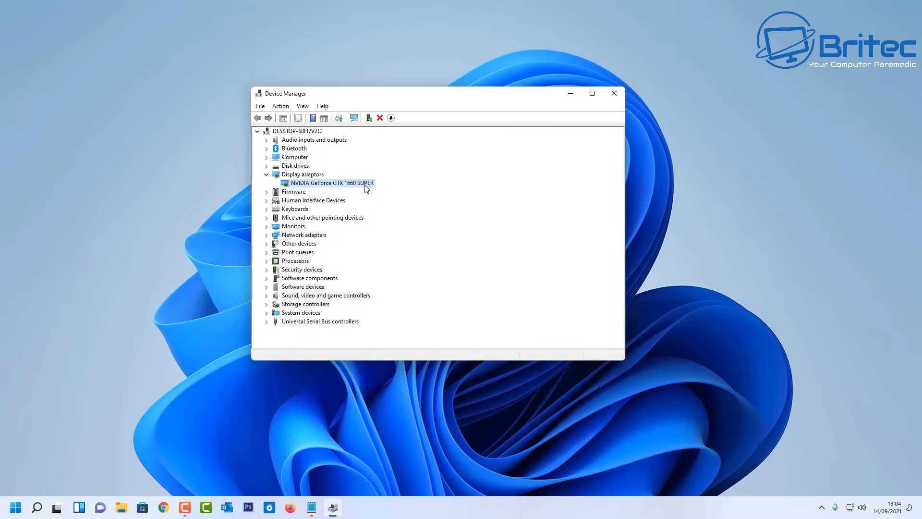
{"action": "mouse_move", "coordinate": [365, 186]}
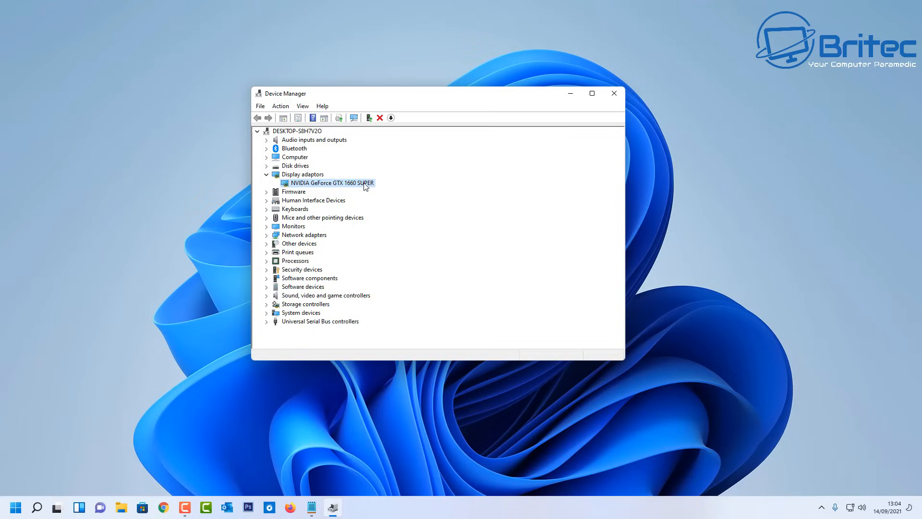
{"action": "right_click", "coordinate": [331, 183]}
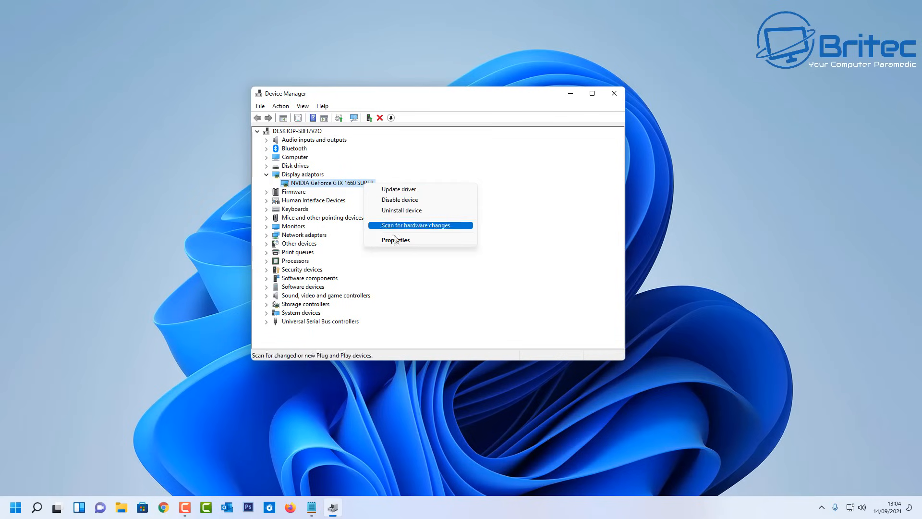
{"action": "mouse_move", "coordinate": [433, 200]}
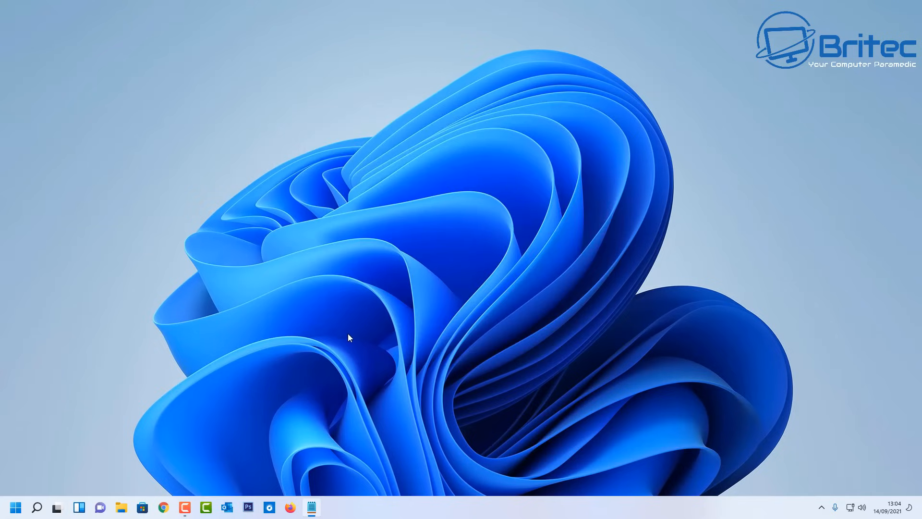
{"action": "mouse_move", "coordinate": [37, 508]}
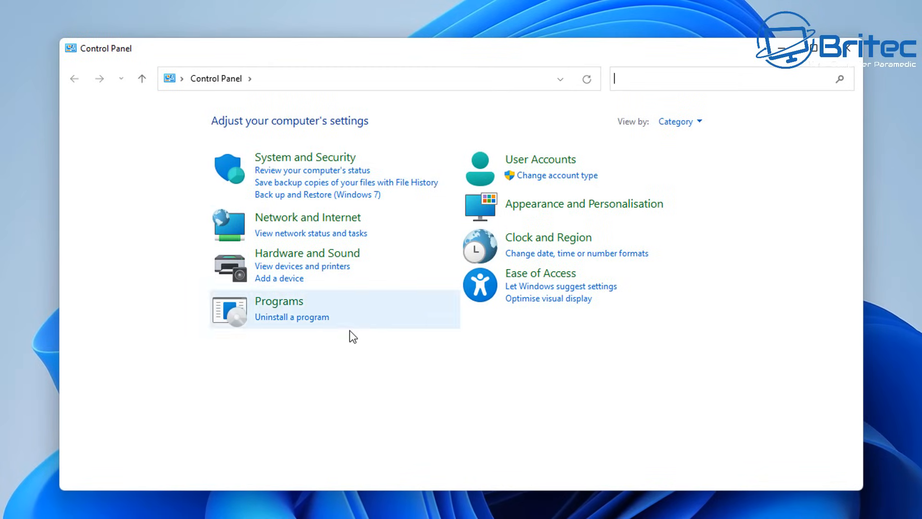
Find NVIDIA GeForce Experience in the installed programs list.
{"action": "left_click", "coordinate": [291, 316]}
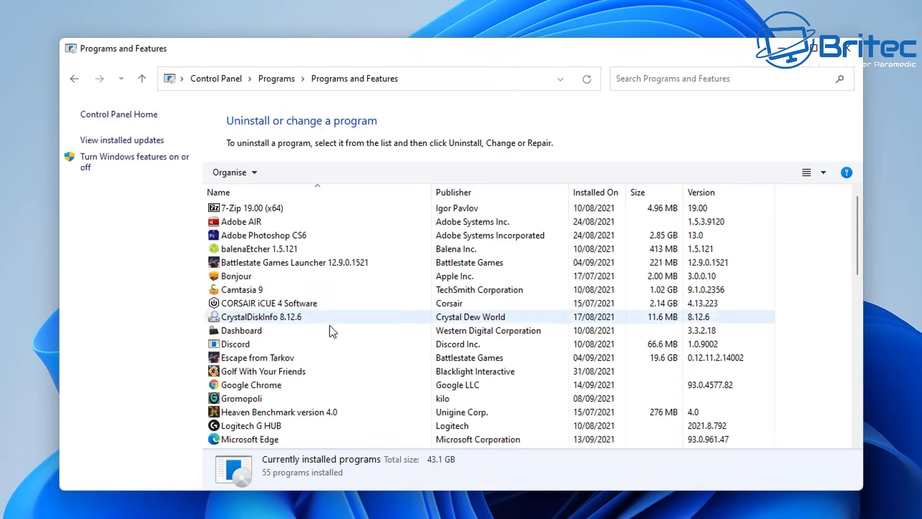
{"action": "scroll", "scroll_direction": "down", "scroll_amount": 3}
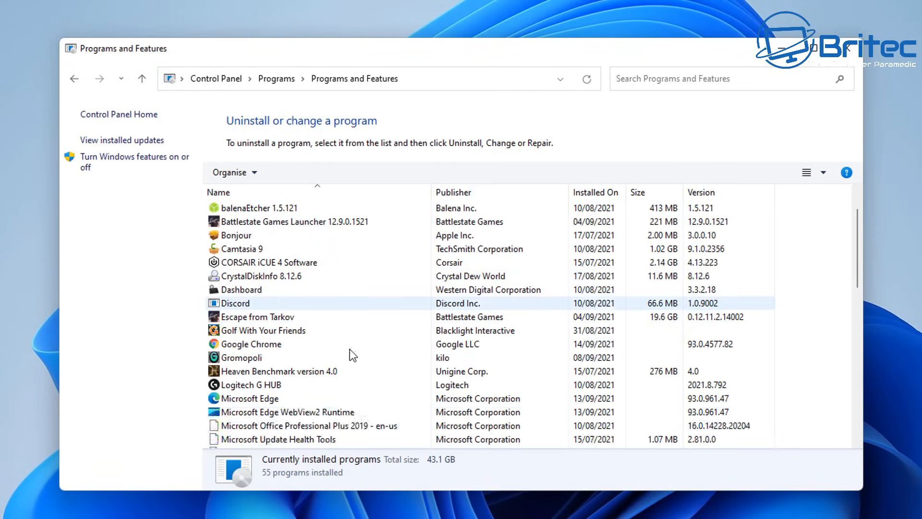
{"action": "left_click", "coordinate": [251, 344]}
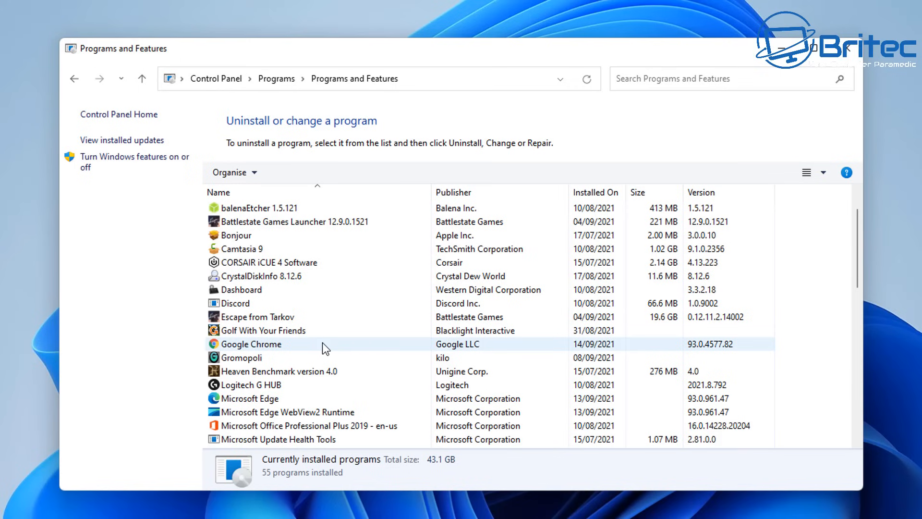
{"action": "scroll", "scroll_direction": "down", "scroll_amount": 3}
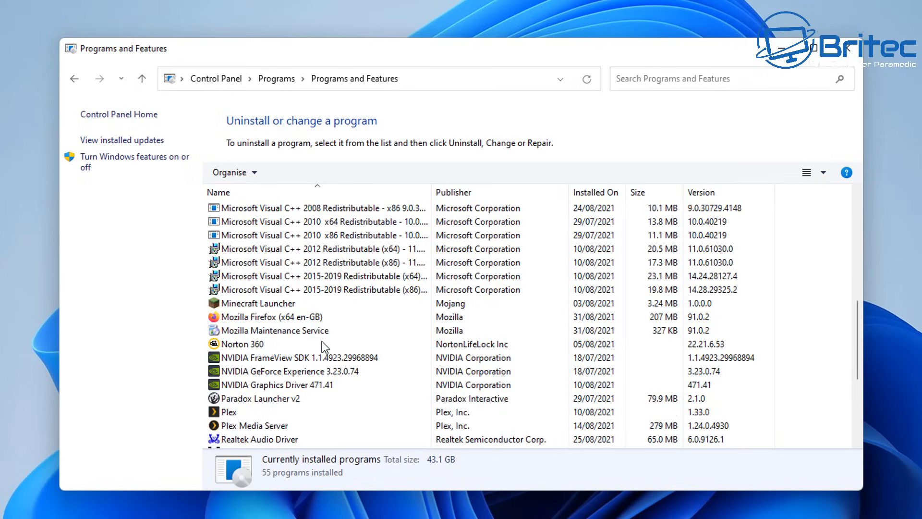
{"action": "scroll", "scroll_direction": "down", "scroll_amount": 3}
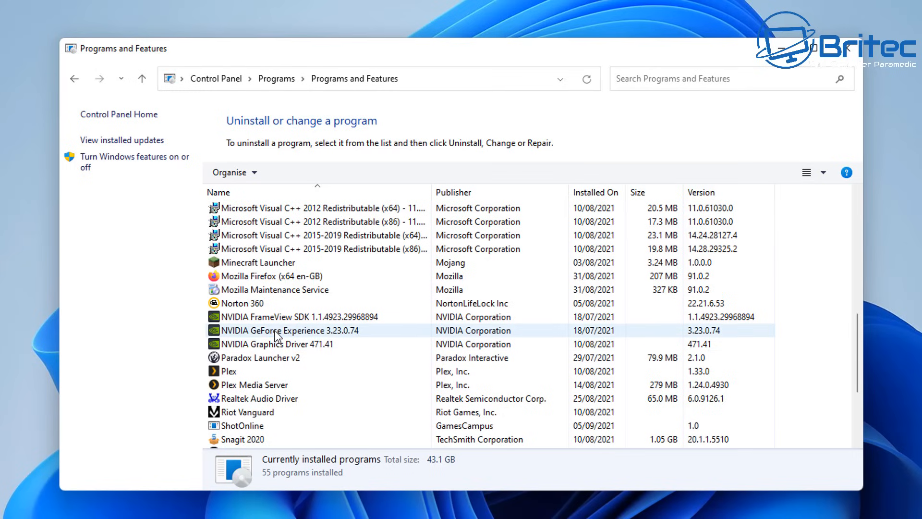
{"action": "left_click", "coordinate": [297, 330]}
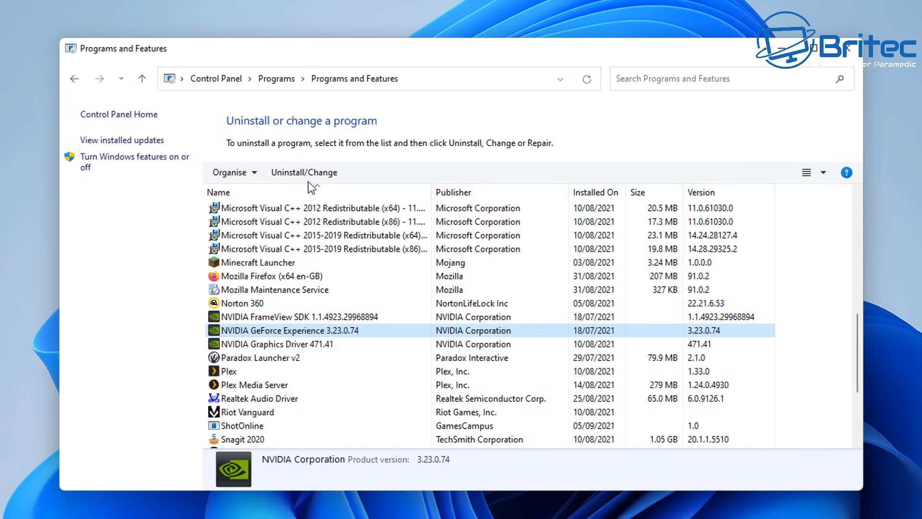
{"action": "mouse_move", "coordinate": [304, 172]}
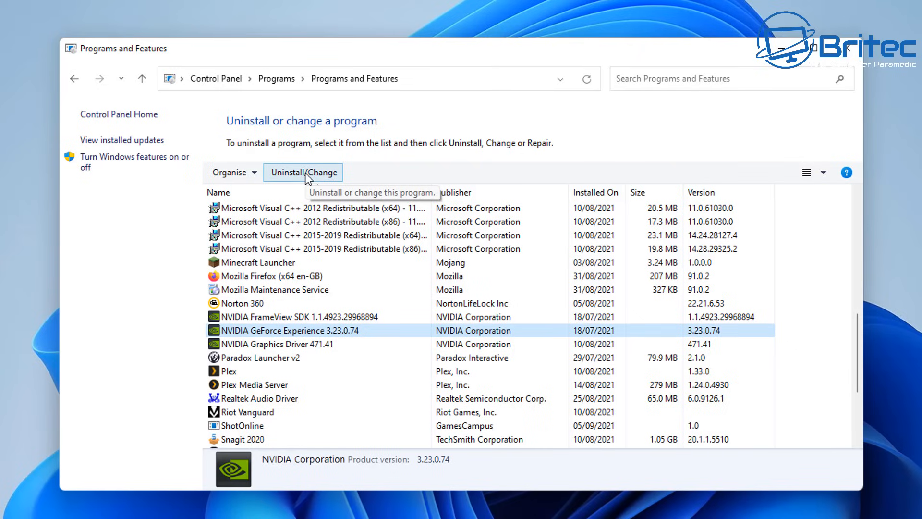
{"action": "mouse_move", "coordinate": [317, 344]}
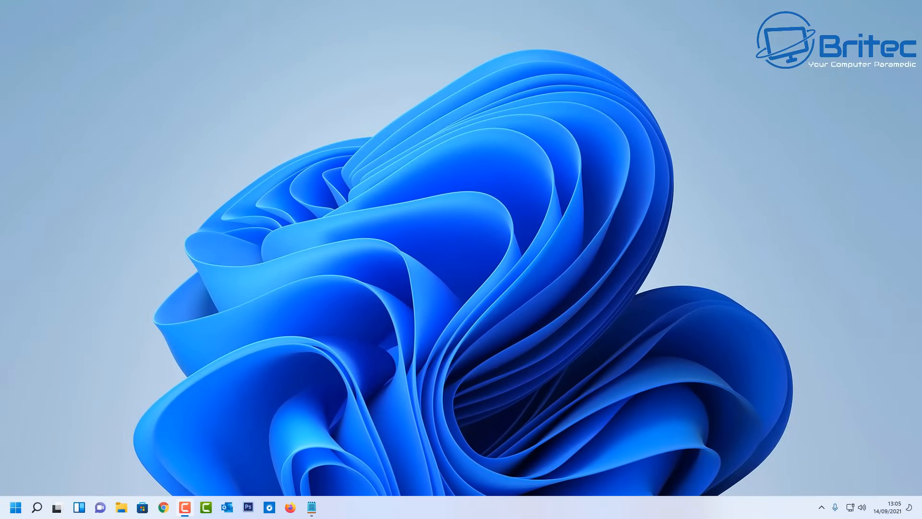
Bring up Guru3D's DDU 18.0.4.3 page and scroll to Download Locations.
{"action": "left_click", "coordinate": [163, 506]}
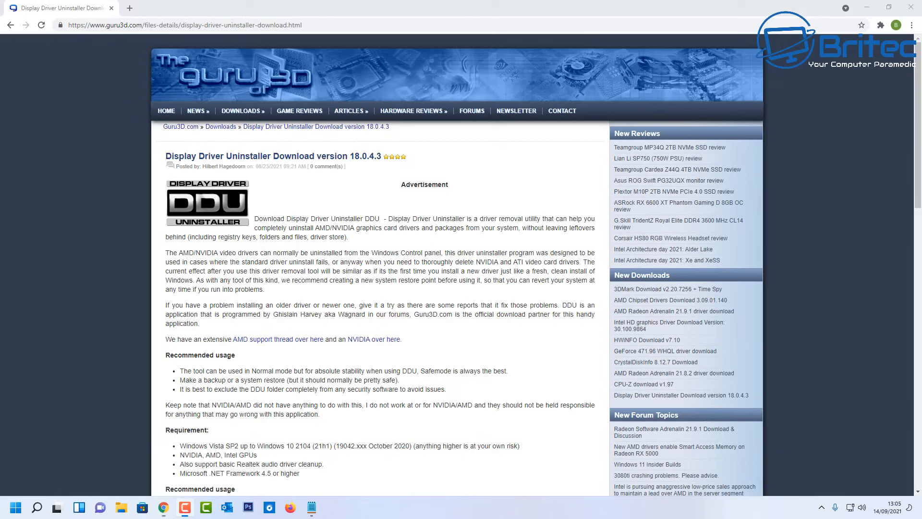
{"action": "mouse_move", "coordinate": [123, 46]}
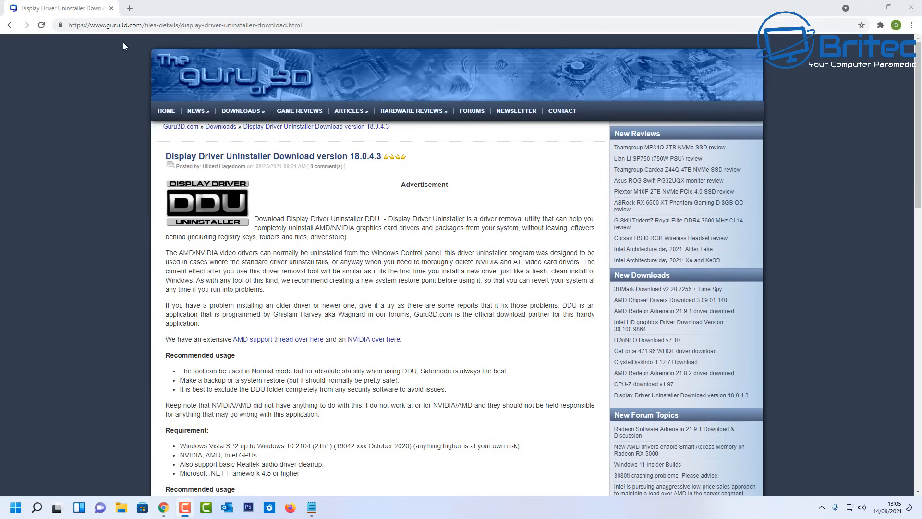
{"action": "mouse_move", "coordinate": [569, 271]}
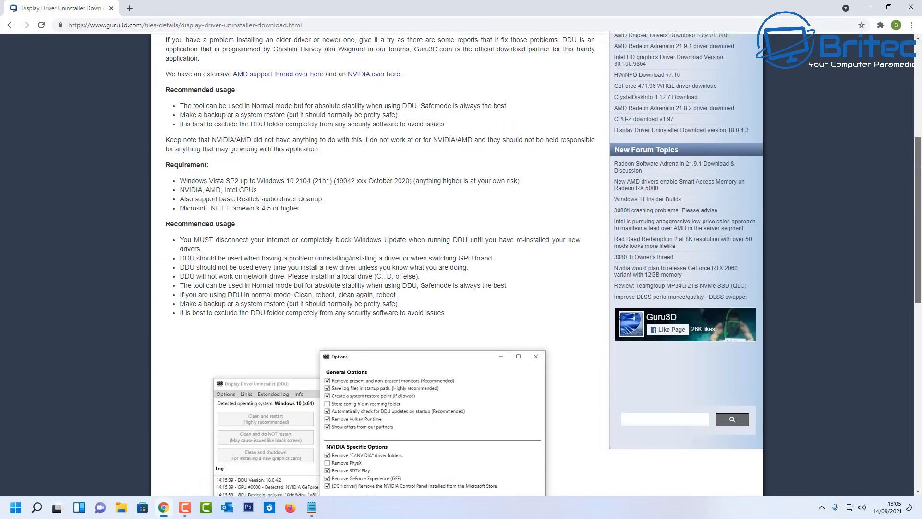
{"action": "scroll", "scroll_direction": "down", "scroll_amount": 3}
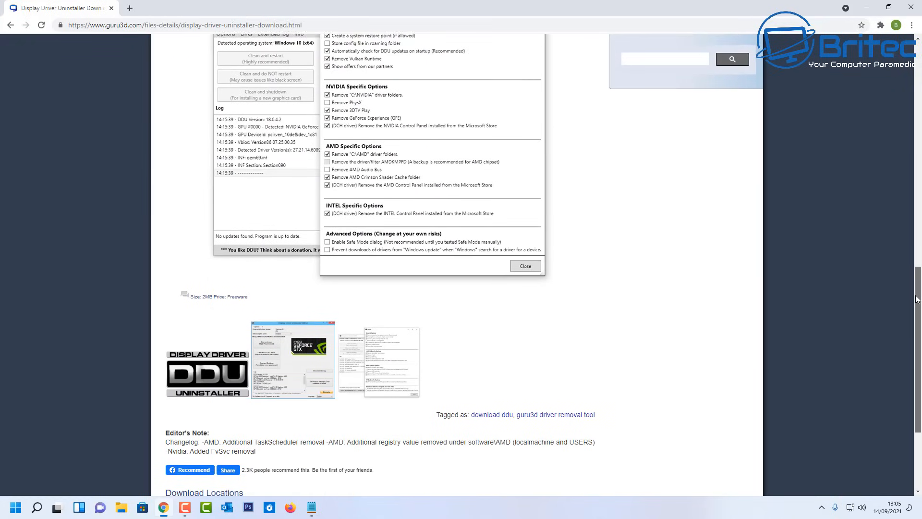
{"action": "scroll", "scroll_direction": "down", "scroll_amount": 3}
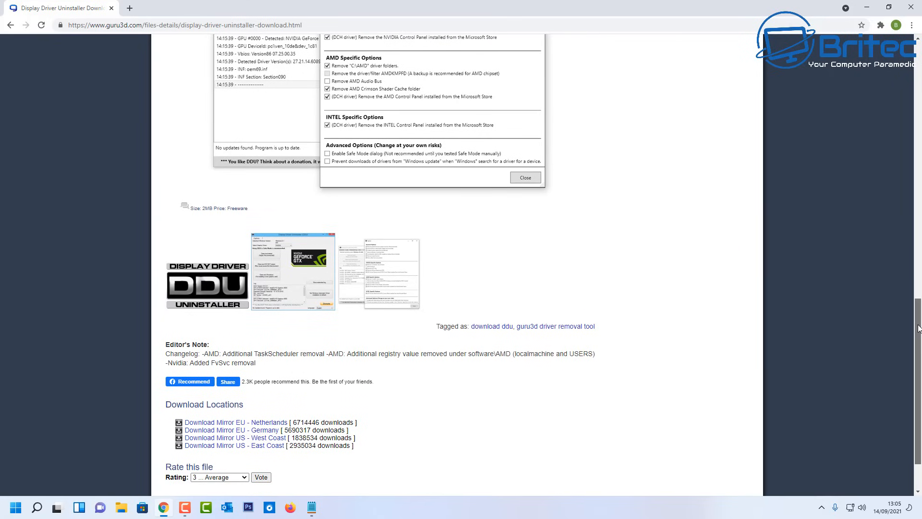
{"action": "mouse_move", "coordinate": [329, 504]}
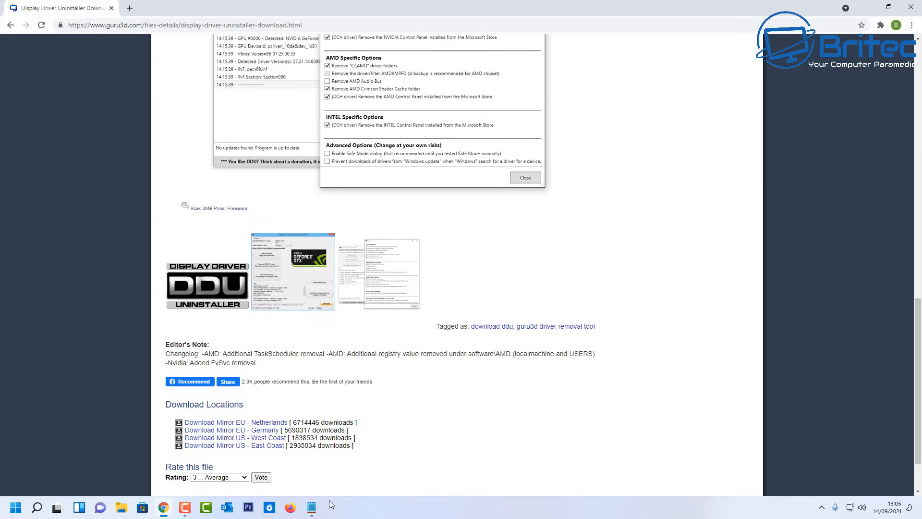
{"action": "mouse_move", "coordinate": [331, 498]}
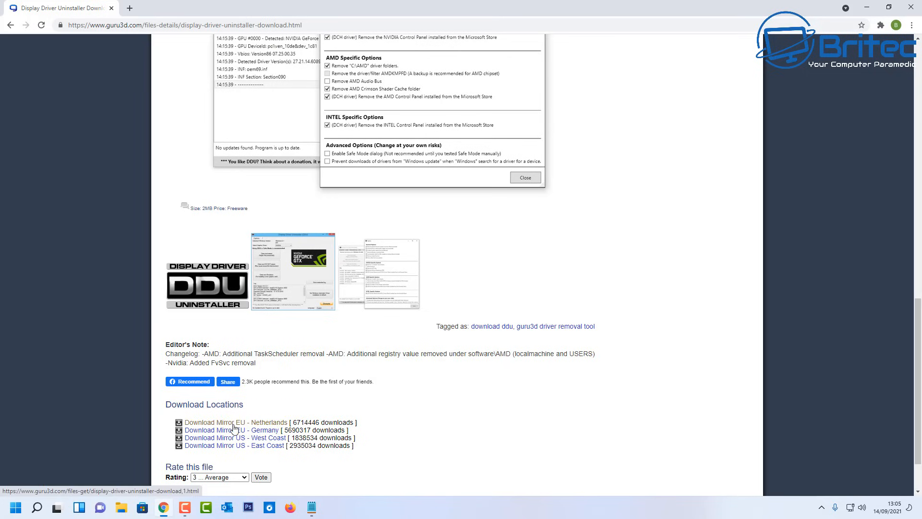
{"action": "mouse_move", "coordinate": [223, 430]}
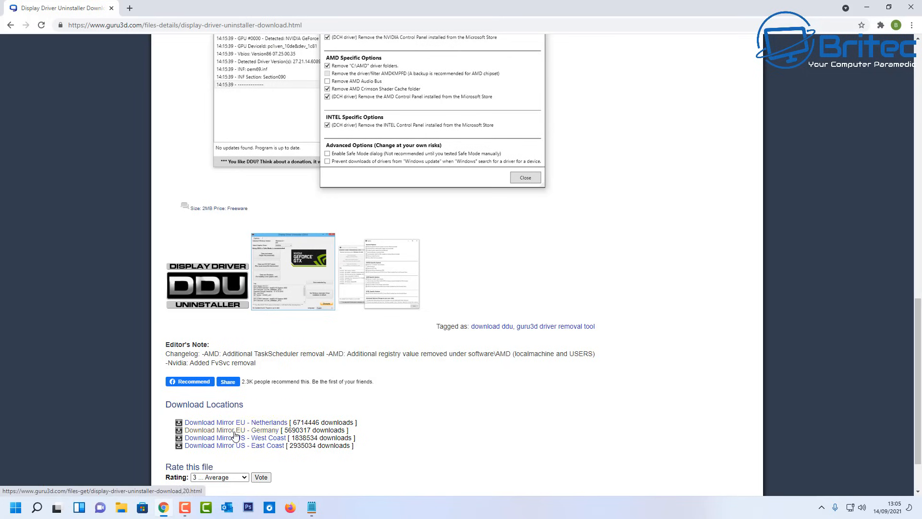
{"action": "mouse_move", "coordinate": [234, 429]}
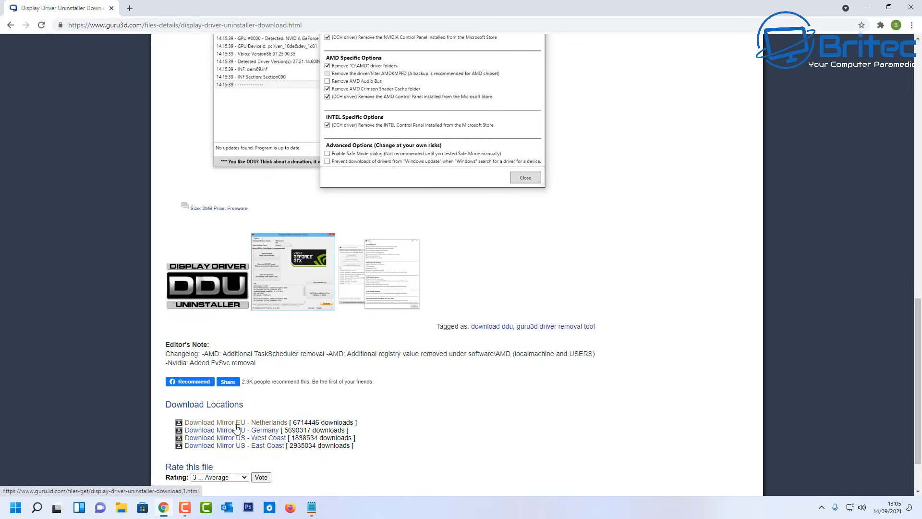
Download the DDU zip from the EU Netherlands mirror and open it.
{"action": "left_click", "coordinate": [235, 422]}
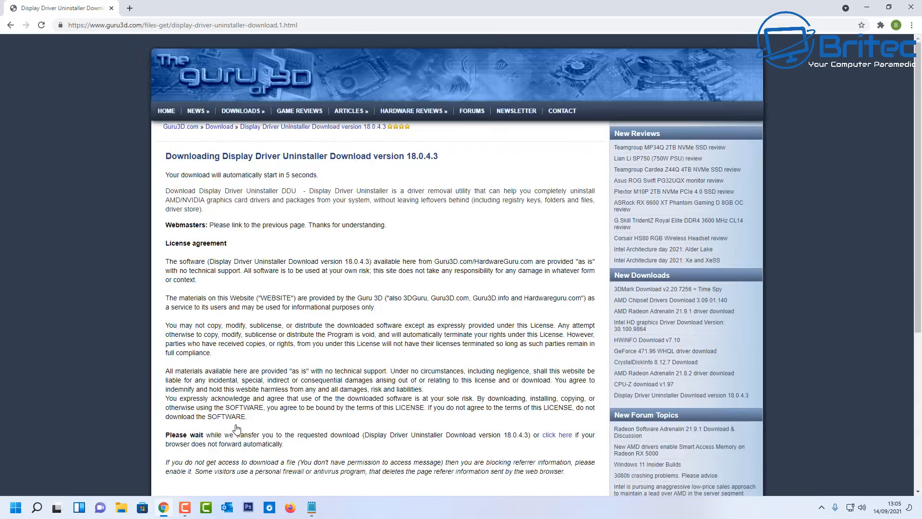
{"action": "scroll", "scroll_direction": "down", "scroll_amount": 3}
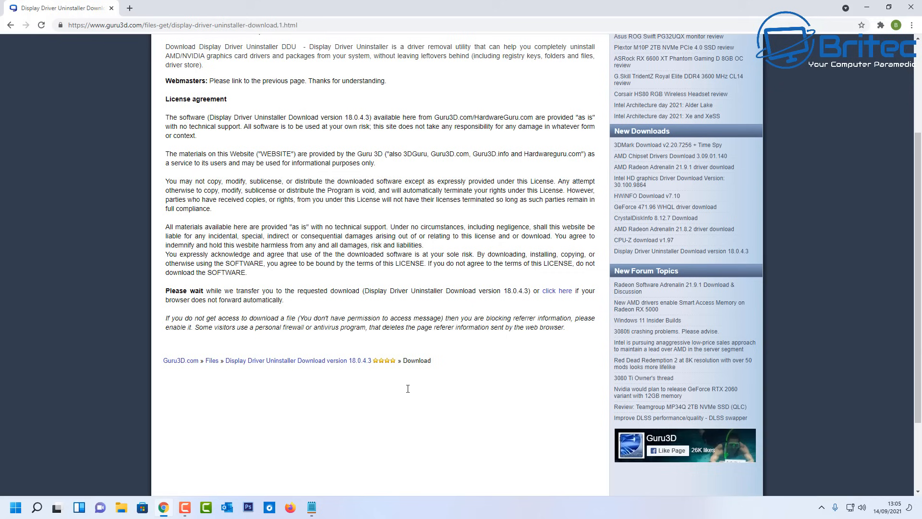
{"action": "scroll", "scroll_direction": "up", "scroll_amount": 3}
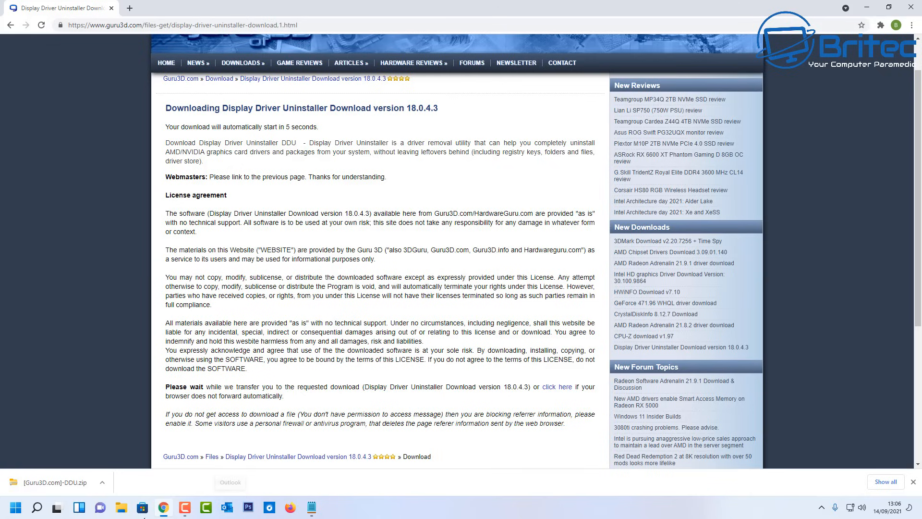
{"action": "left_click", "coordinate": [53, 483]}
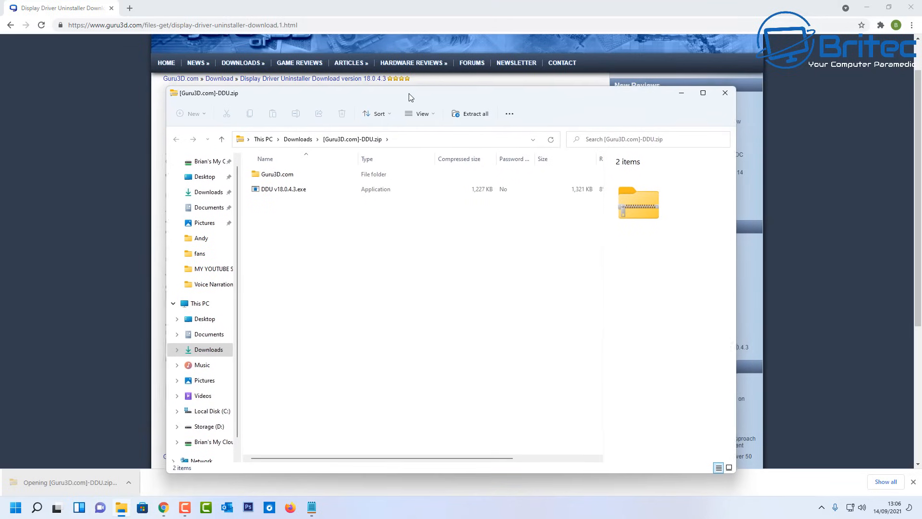
Close Chrome and copy DDU v18.0.4.3.exe from the Guru3D.com folder into a DDU folder.
{"action": "left_click", "coordinate": [726, 92]}
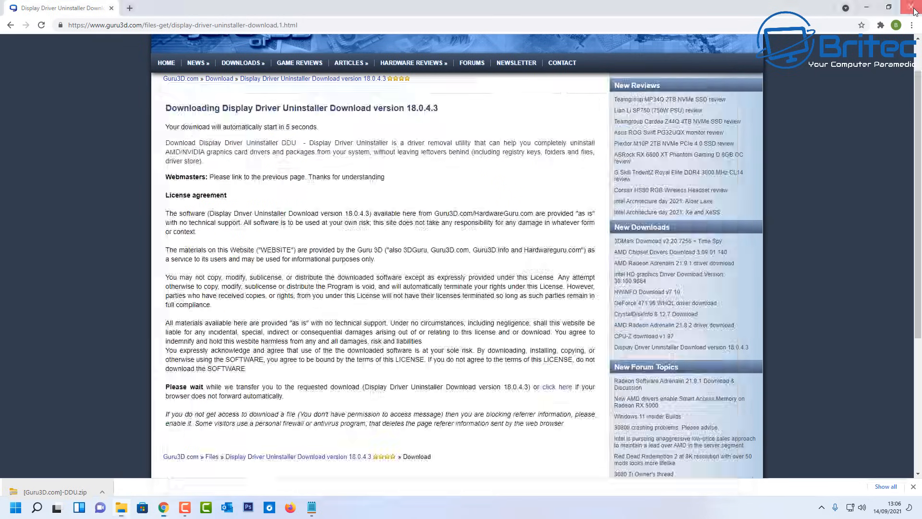
{"action": "left_click", "coordinate": [914, 7]}
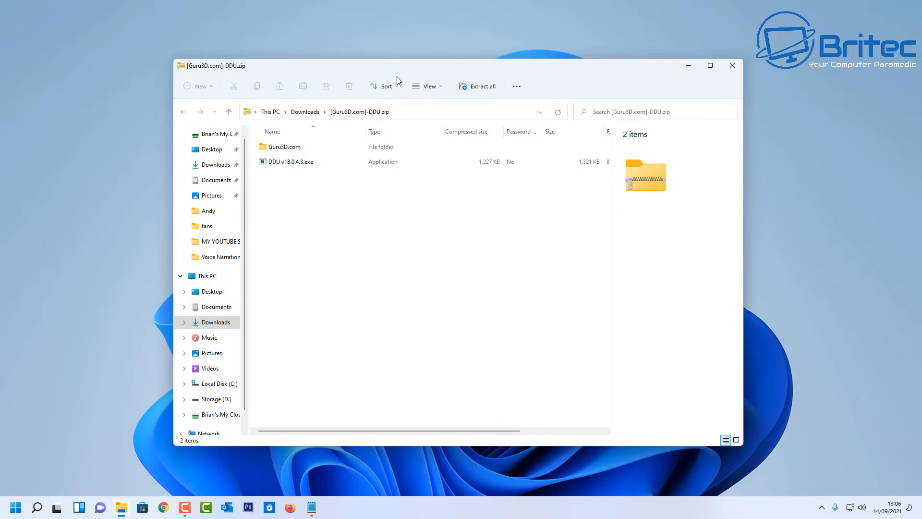
{"action": "mouse_move", "coordinate": [301, 184]}
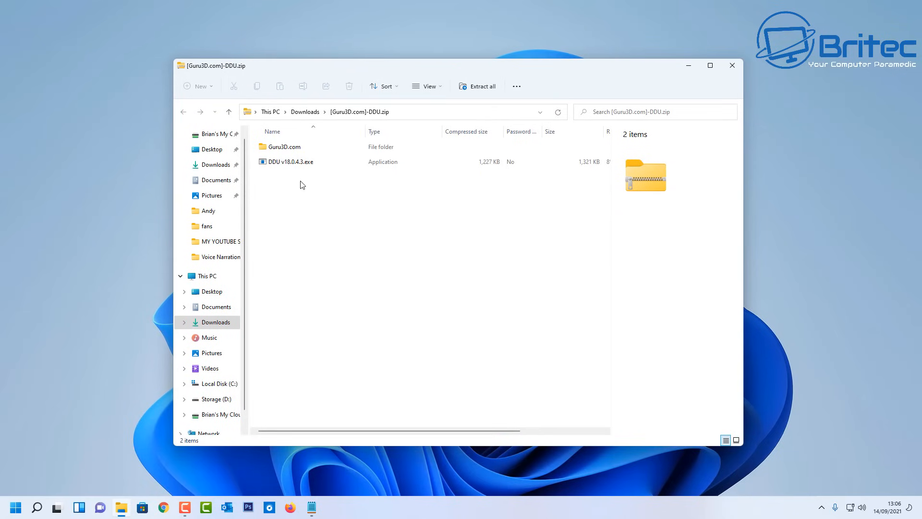
{"action": "double_click", "coordinate": [284, 146]}
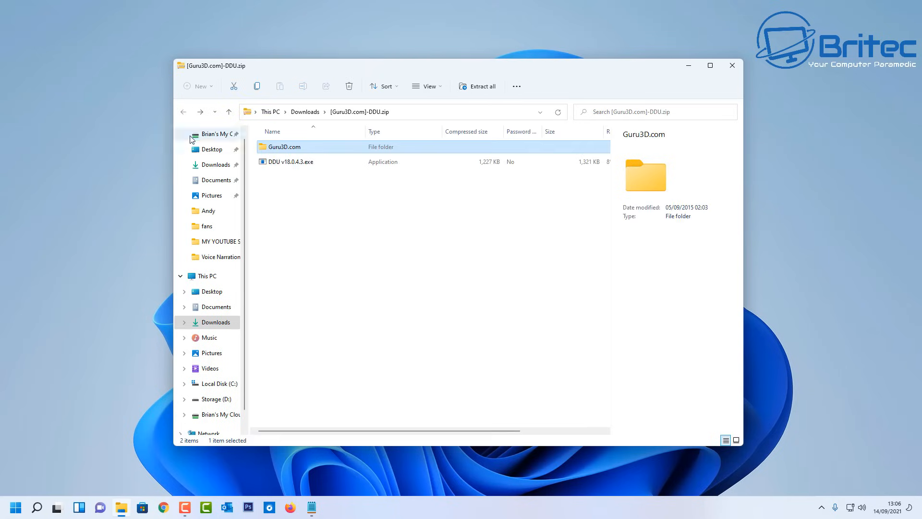
{"action": "left_click", "coordinate": [290, 162]}
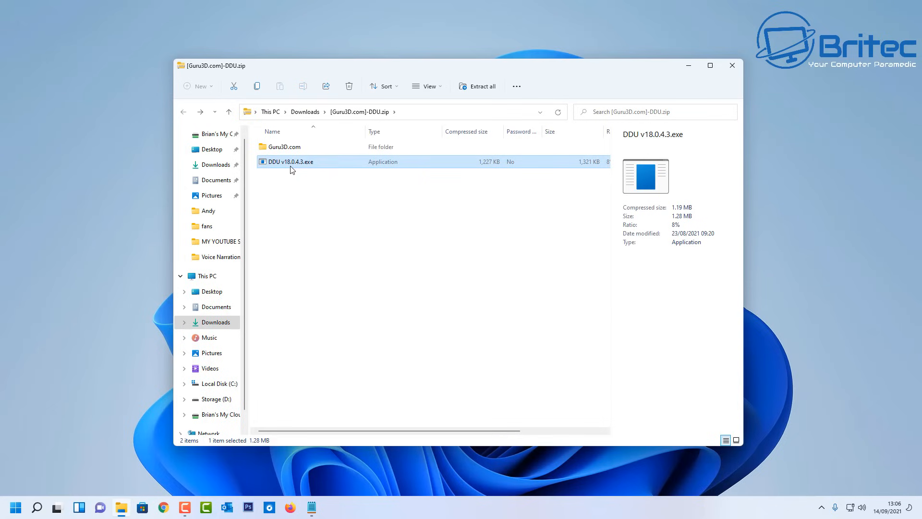
{"action": "mouse_move", "coordinate": [47, 473]}
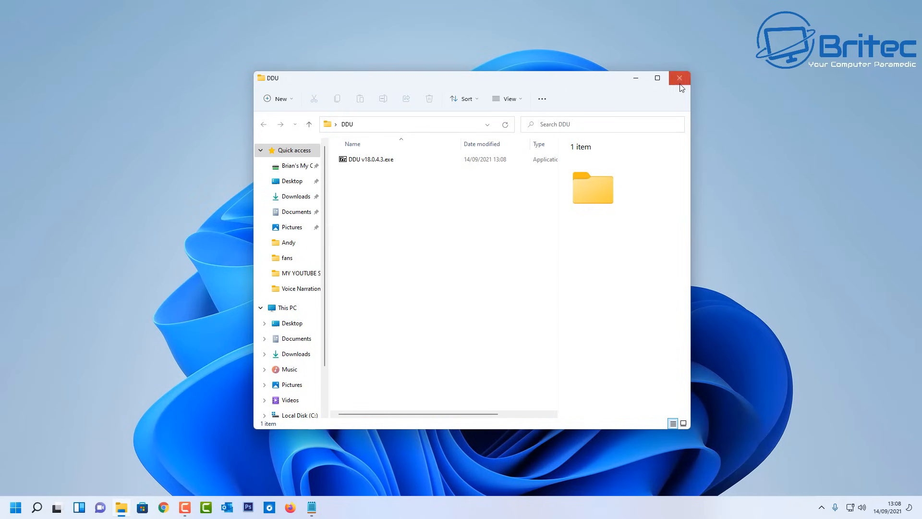
{"action": "mouse_move", "coordinate": [679, 78]}
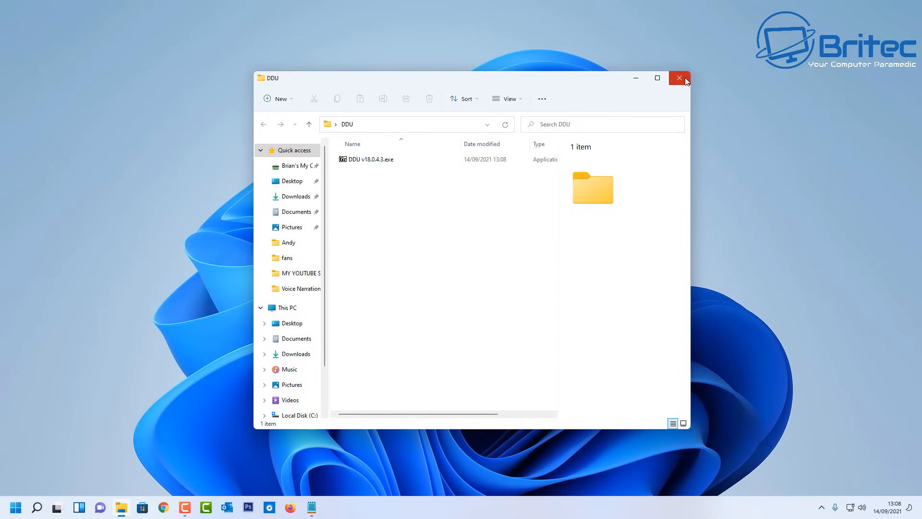
{"action": "mouse_move", "coordinate": [679, 78]}
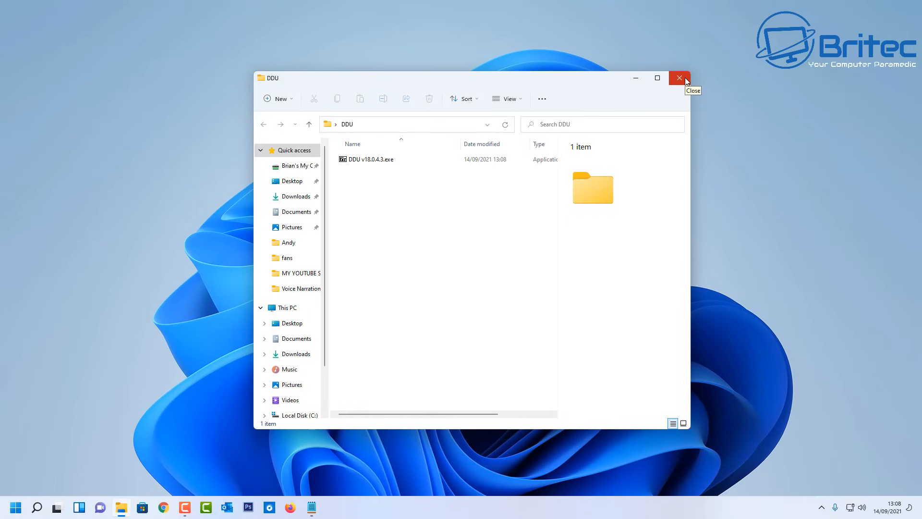
{"action": "left_click", "coordinate": [679, 78]}
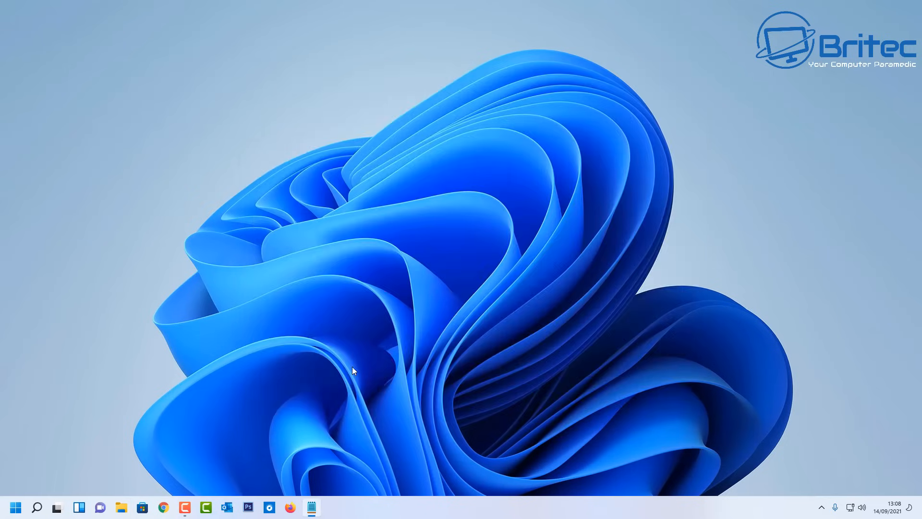
Search for msconfig and launch System Configuration.
{"action": "left_click", "coordinate": [37, 506]}
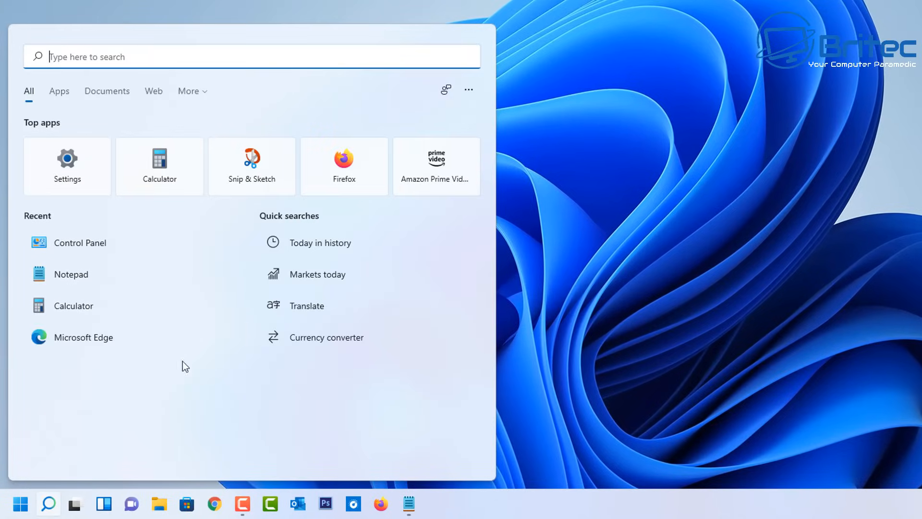
{"action": "type", "text": "msco"}
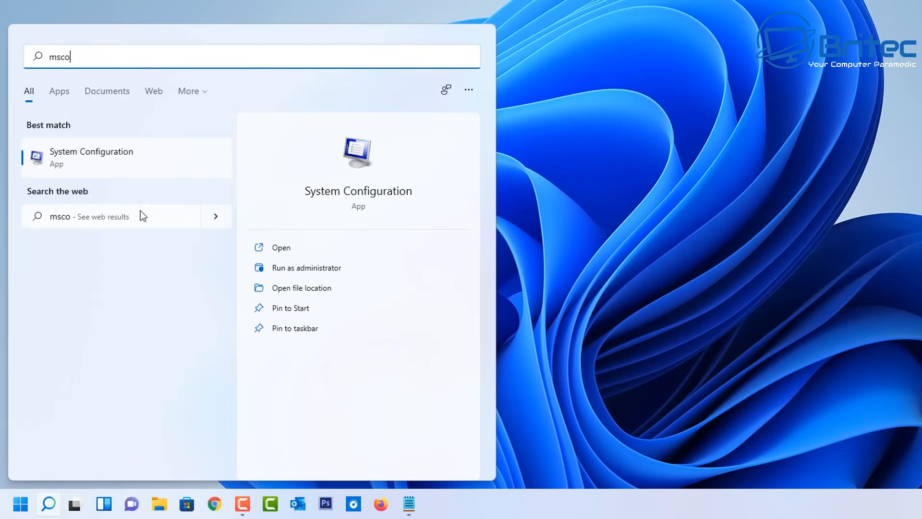
{"action": "type", "text": "nfig"}
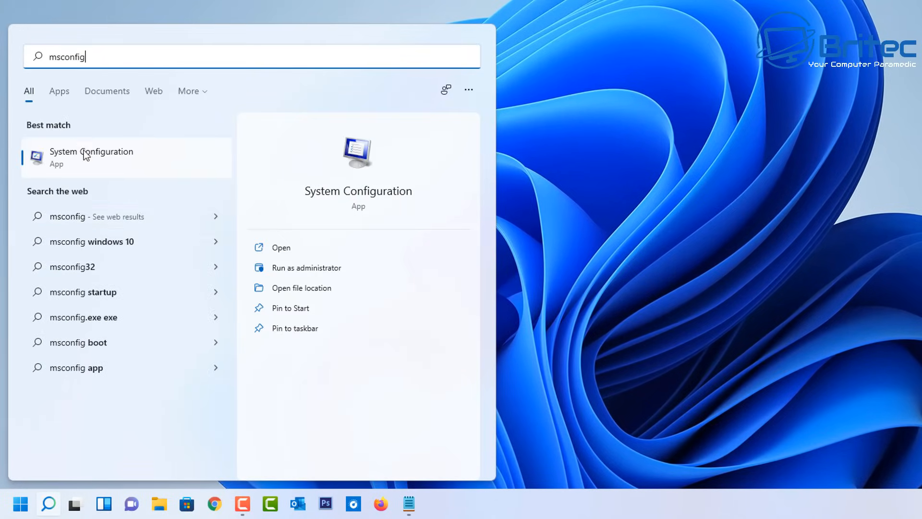
{"action": "left_click", "coordinate": [280, 247]}
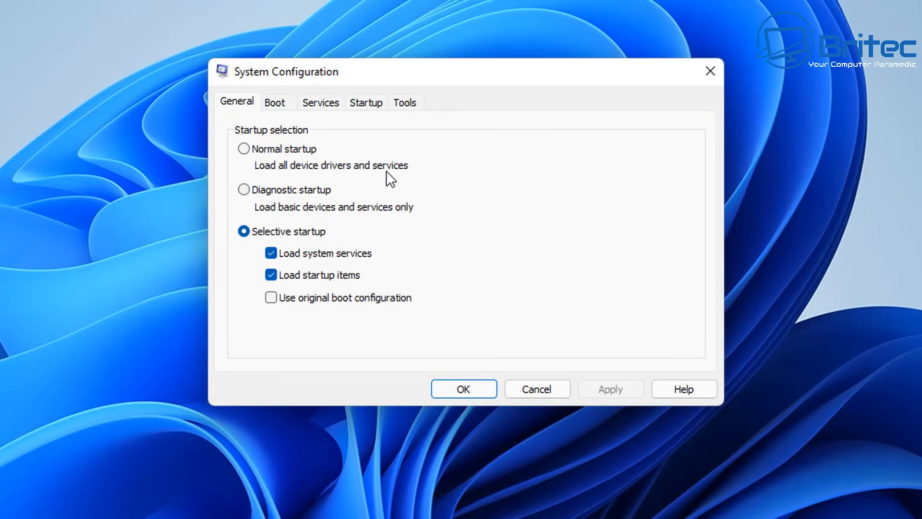
{"action": "mouse_move", "coordinate": [347, 163]}
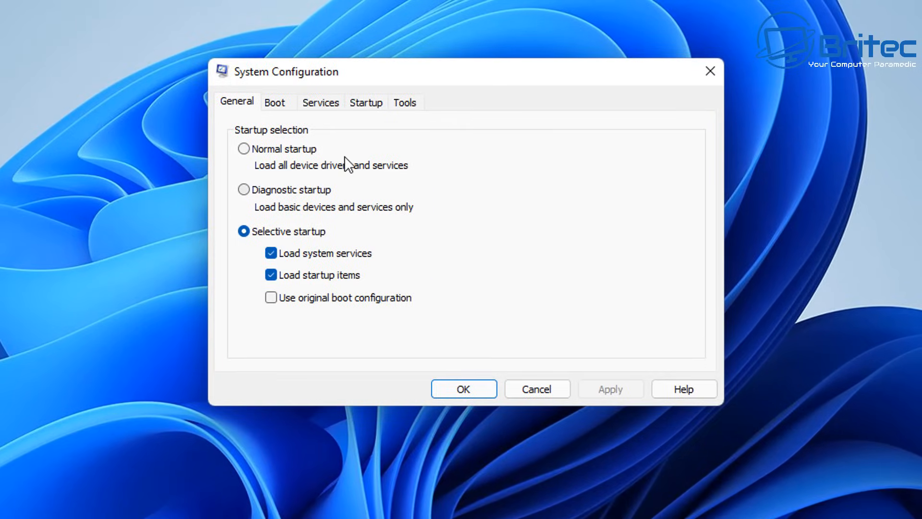
Enable Safe boot with the Minimal option on the Boot tab, apply and confirm.
{"action": "left_click", "coordinate": [277, 102]}
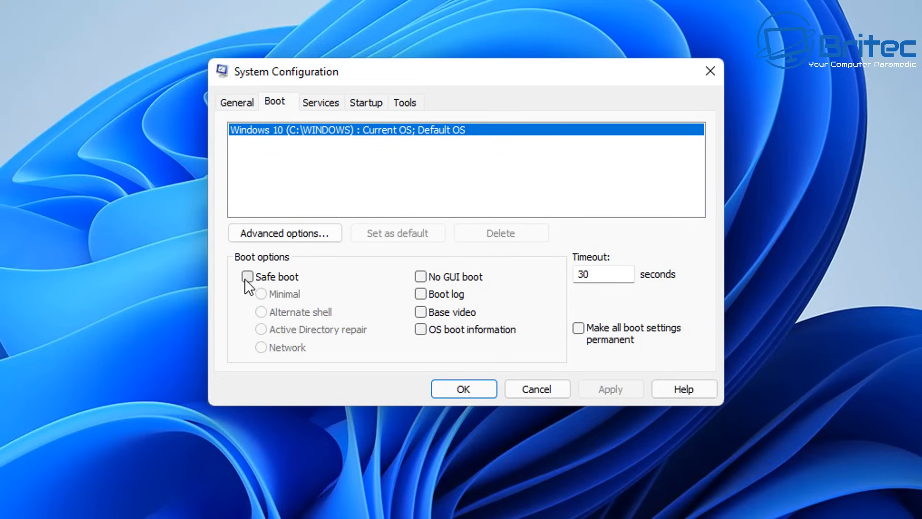
{"action": "left_click", "coordinate": [248, 277]}
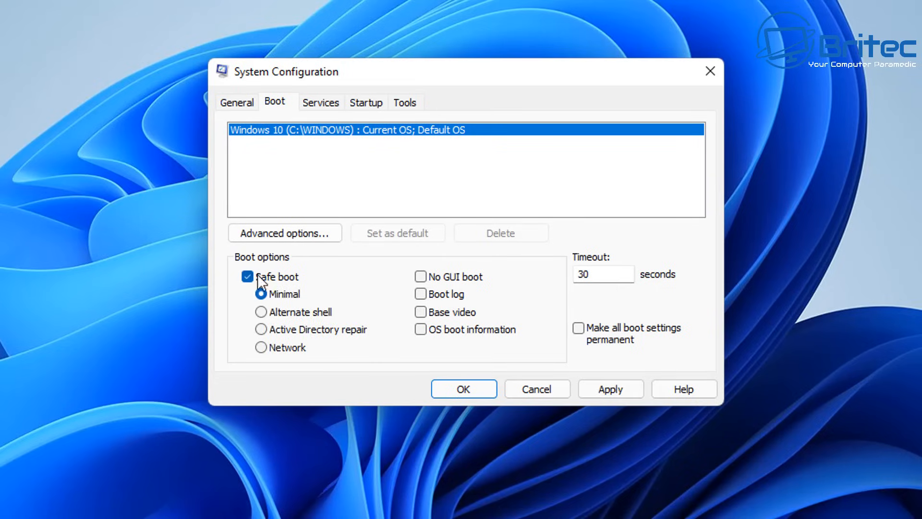
{"action": "left_click", "coordinate": [260, 294]}
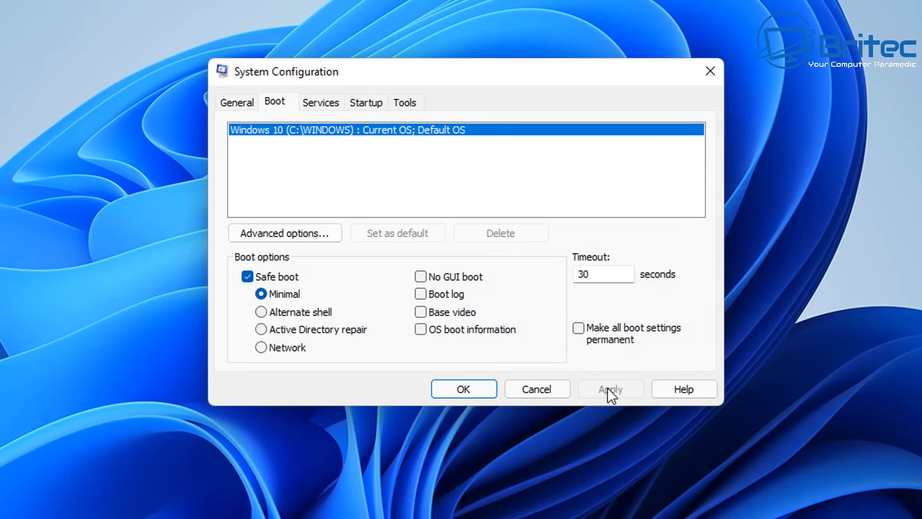
{"action": "left_click", "coordinate": [608, 389]}
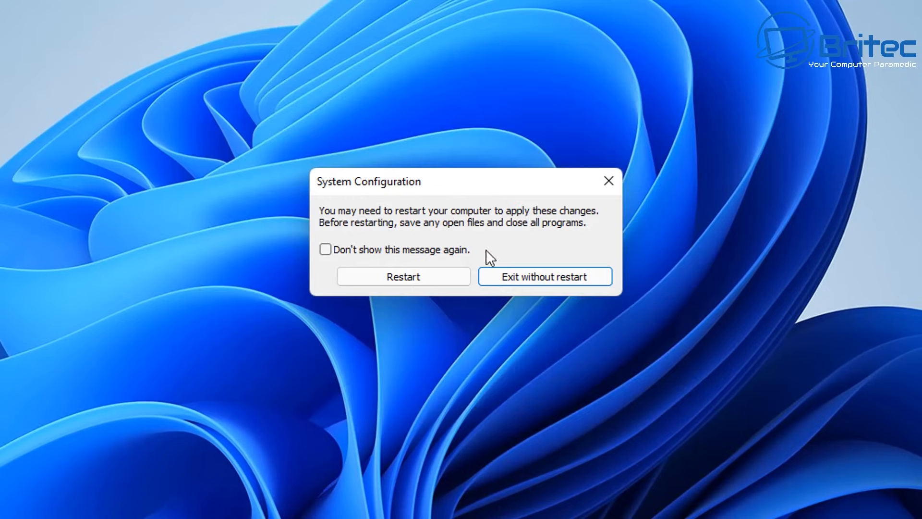
{"action": "mouse_move", "coordinate": [403, 277]}
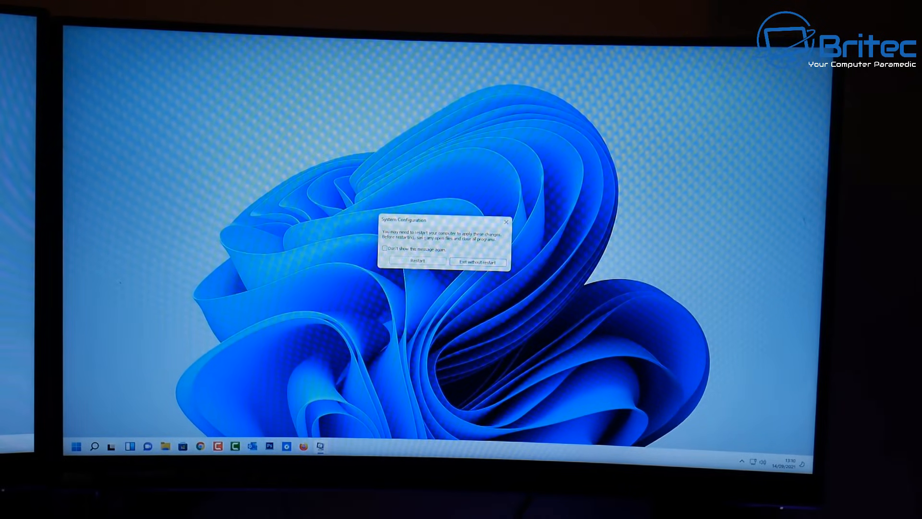
Accept the restart prompt so Windows reboots into Safe Mode.
{"action": "left_click", "coordinate": [418, 262]}
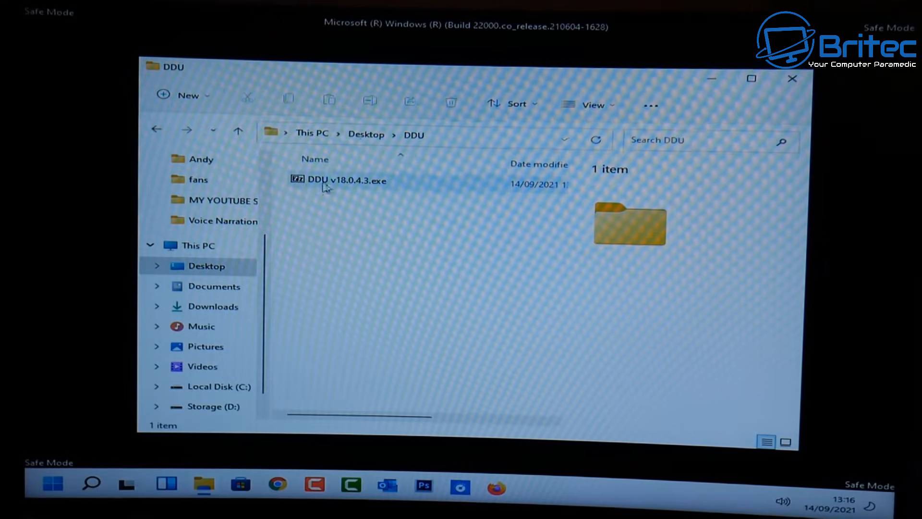
Run DDU v18.0.4.3.exe past the warning and extract it into the DDU folder.
{"action": "double_click", "coordinate": [344, 181]}
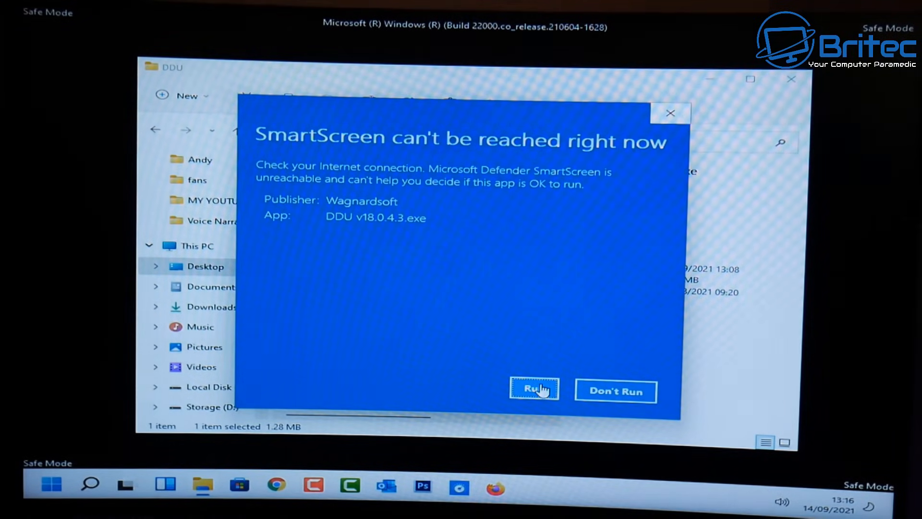
{"action": "left_click", "coordinate": [535, 390]}
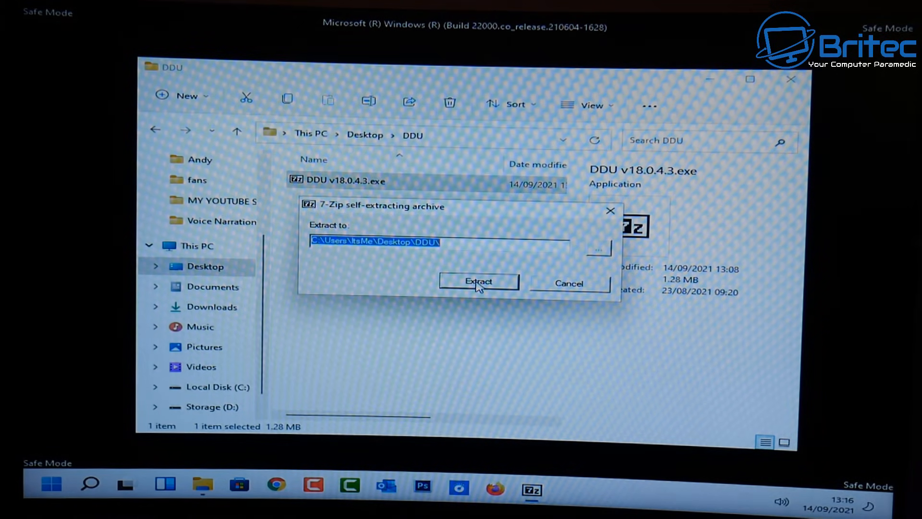
{"action": "left_click", "coordinate": [478, 281]}
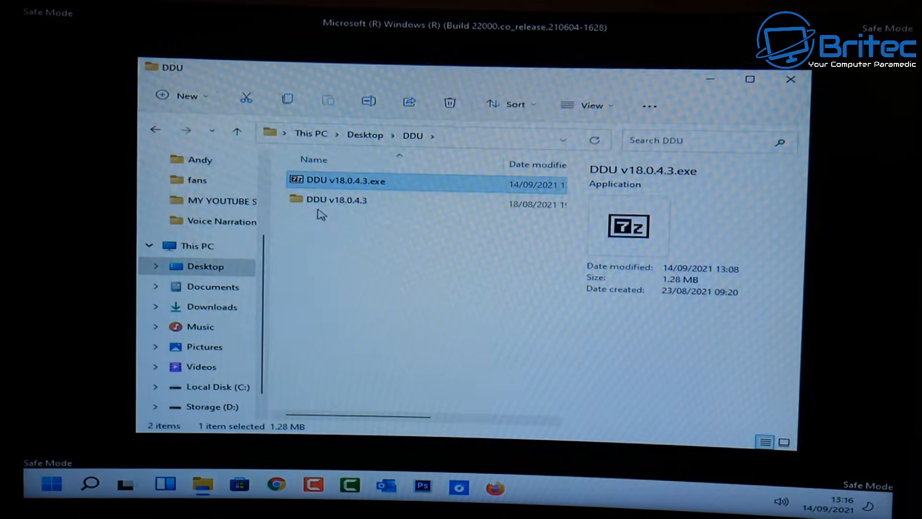
{"action": "mouse_move", "coordinate": [345, 199]}
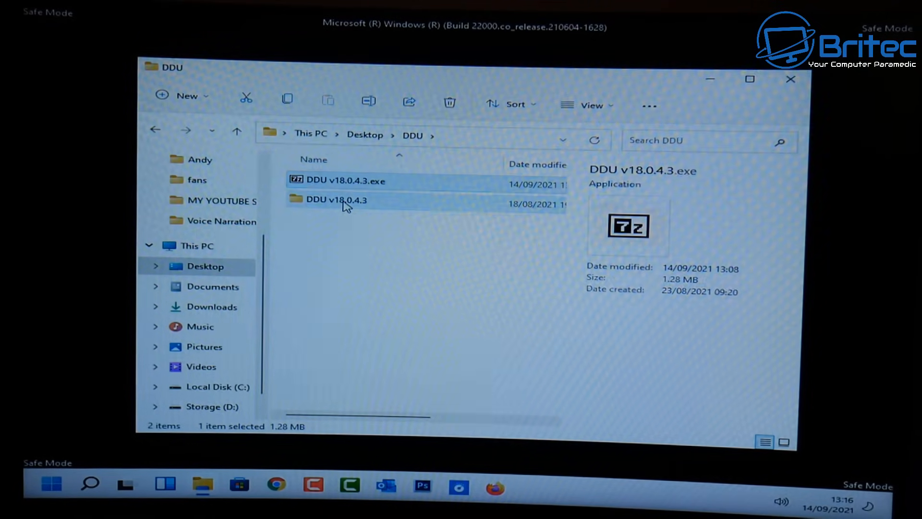
Open the extracted DDU v18.0.4.3 folder and launch Display Driver Uninstaller.exe.
{"action": "double_click", "coordinate": [336, 199]}
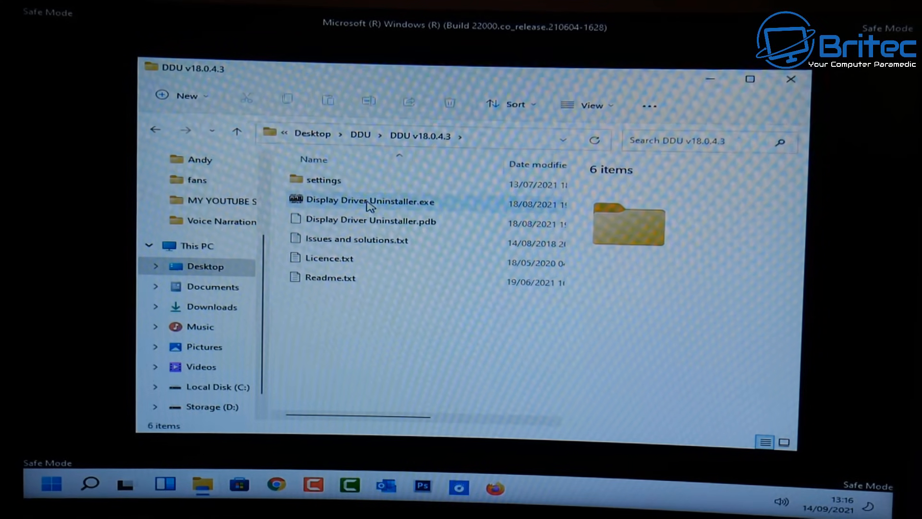
{"action": "left_click", "coordinate": [369, 200]}
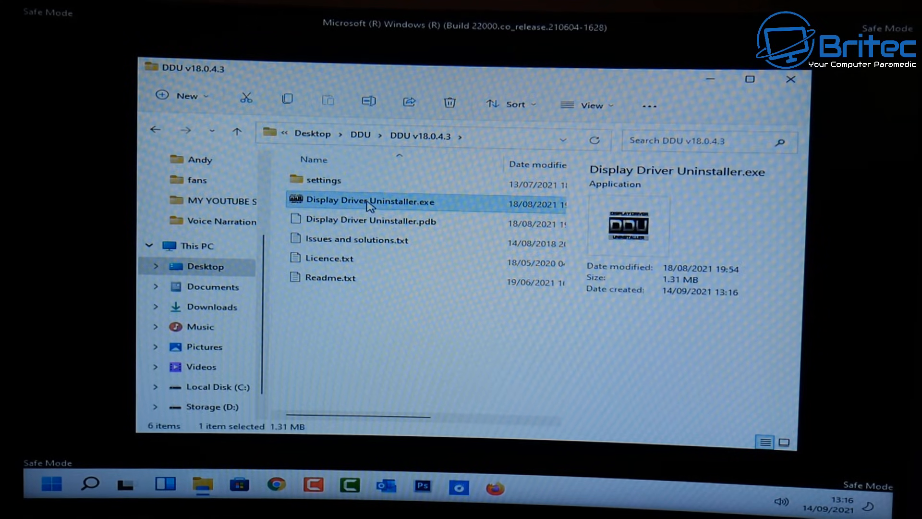
{"action": "double_click", "coordinate": [370, 200]}
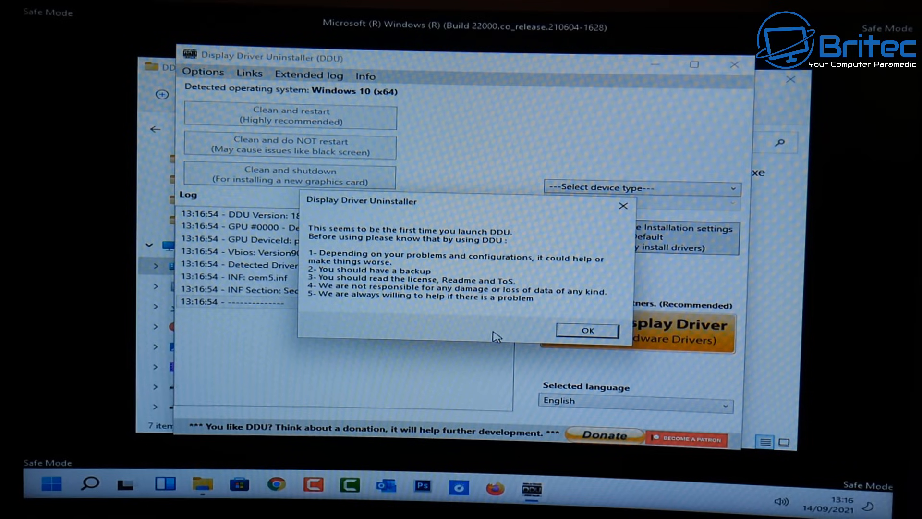
{"action": "mouse_move", "coordinate": [505, 259]}
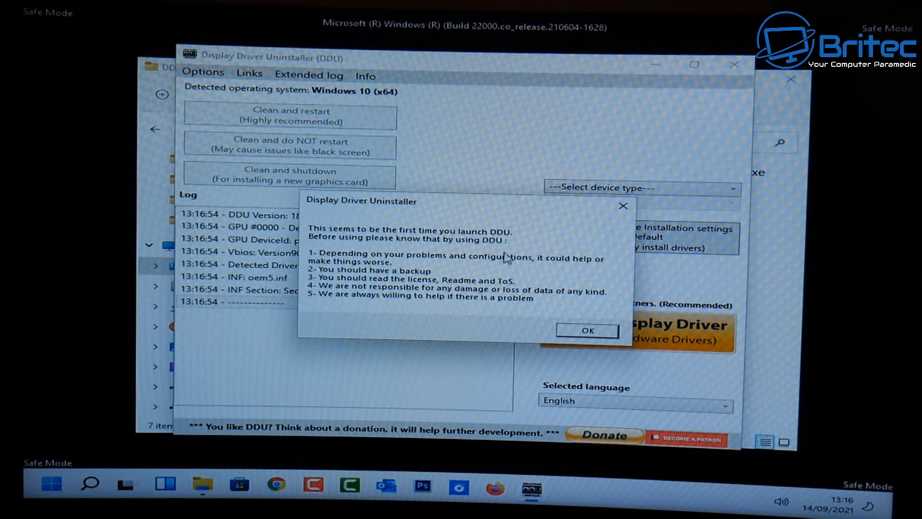
{"action": "mouse_move", "coordinate": [513, 273]}
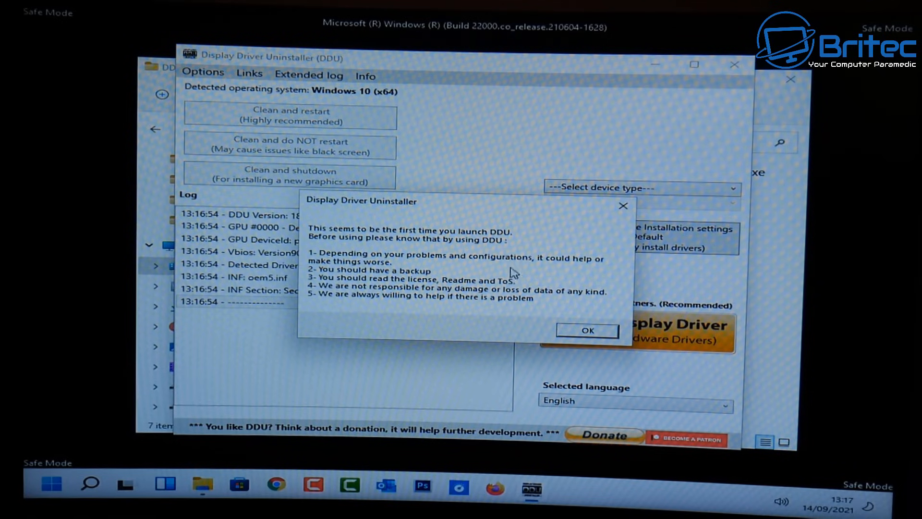
{"action": "mouse_move", "coordinate": [544, 283]}
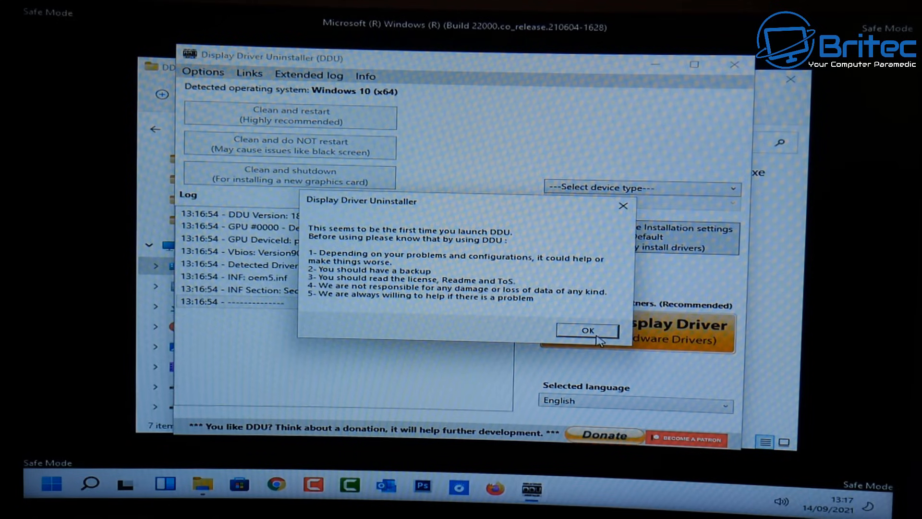
Acknowledge DDU's first-launch notice with OK.
{"action": "left_click", "coordinate": [587, 330]}
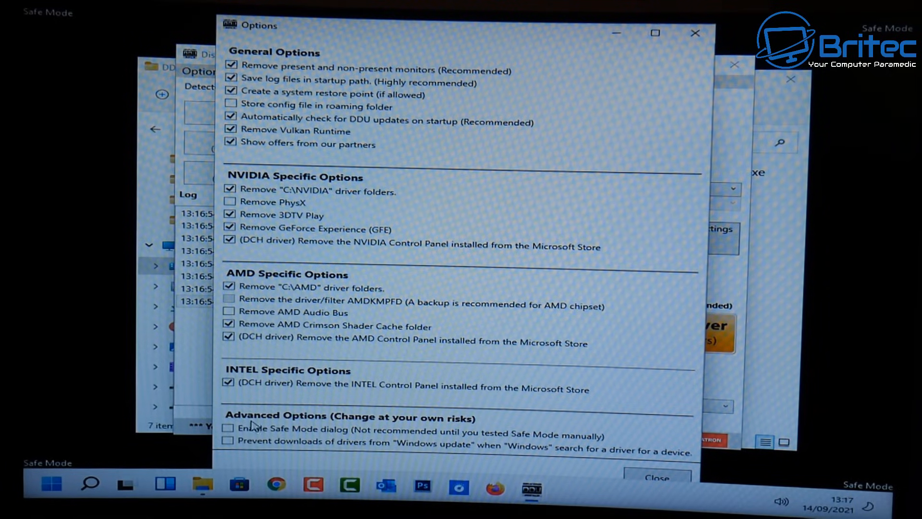
{"action": "mouse_move", "coordinate": [228, 438]}
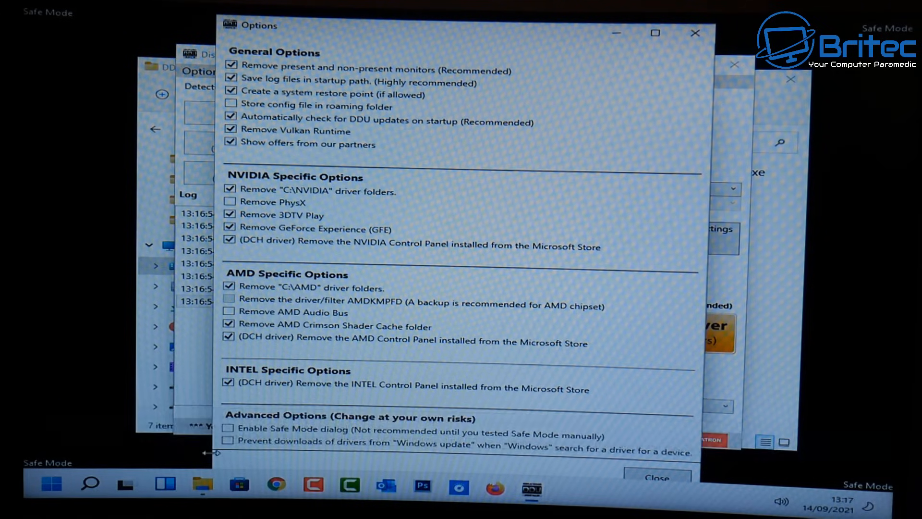
Leave Windows Update driver downloads allowed, disable DDU update checks, and close Options.
{"action": "left_click", "coordinate": [229, 440]}
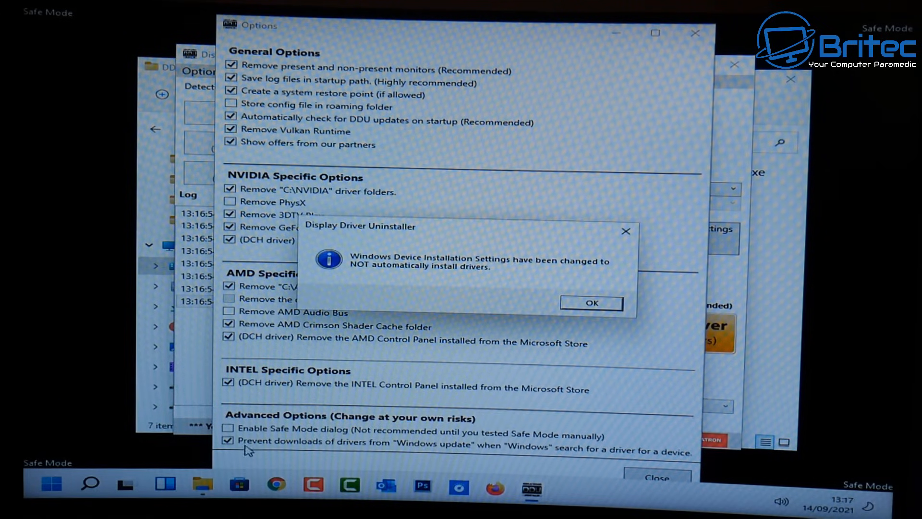
{"action": "mouse_move", "coordinate": [606, 274]}
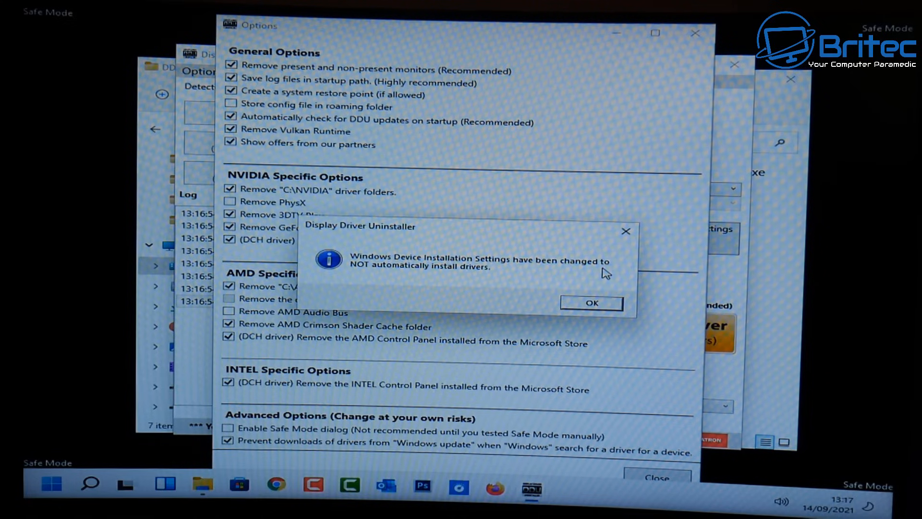
{"action": "mouse_move", "coordinate": [461, 283]}
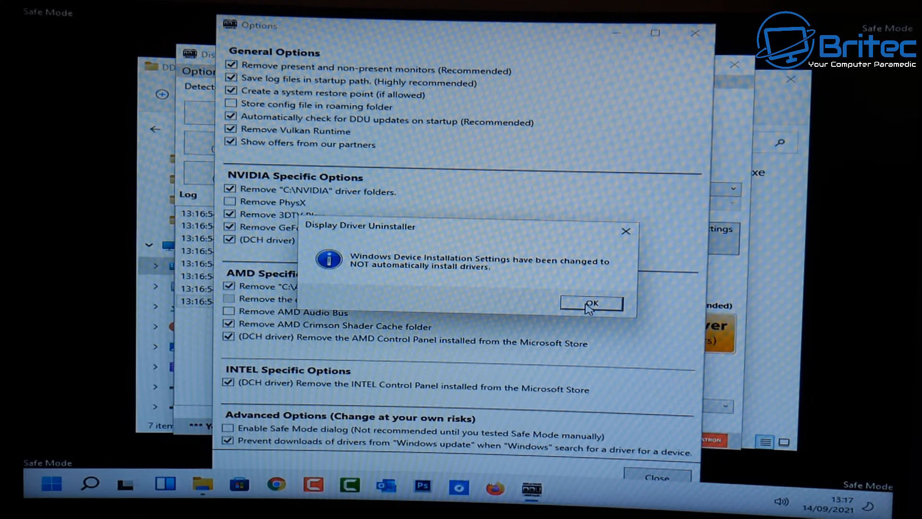
{"action": "left_click", "coordinate": [591, 303]}
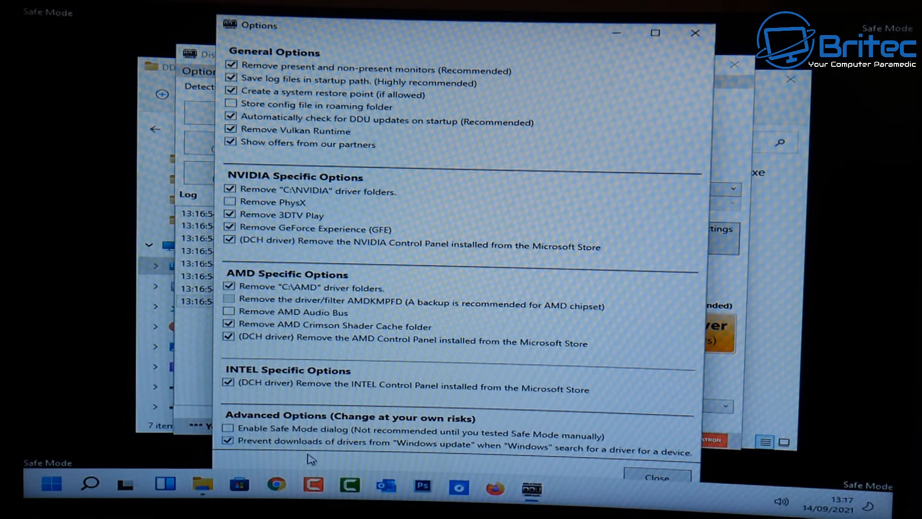
{"action": "mouse_move", "coordinate": [226, 459]}
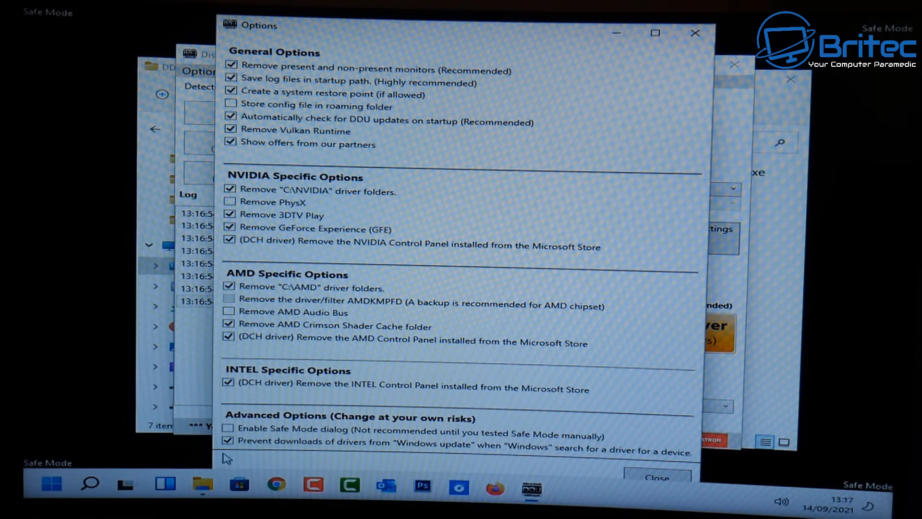
{"action": "left_click", "coordinate": [228, 456]}
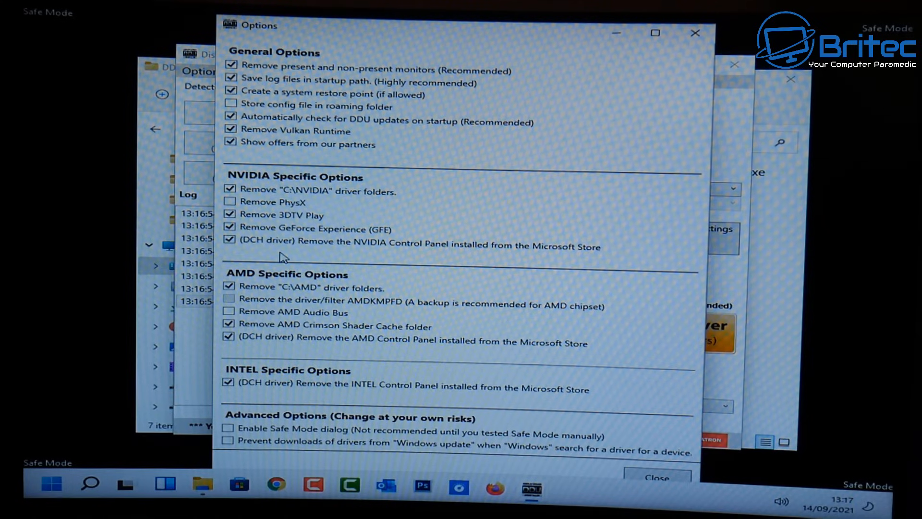
{"action": "mouse_move", "coordinate": [282, 185]}
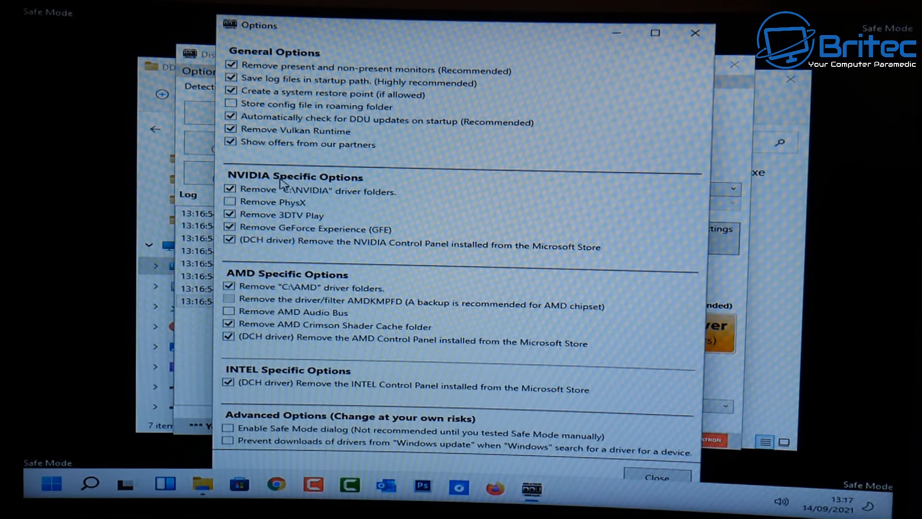
{"action": "mouse_move", "coordinate": [297, 130]}
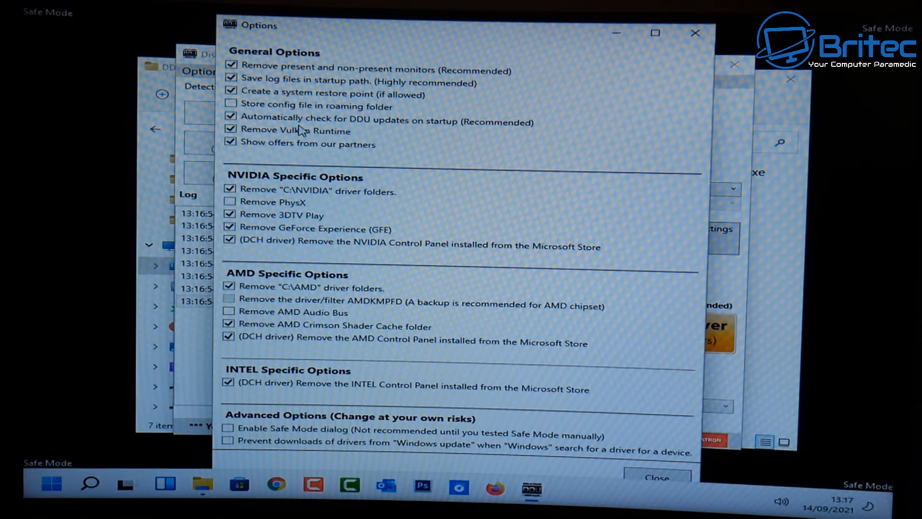
{"action": "mouse_move", "coordinate": [418, 325]}
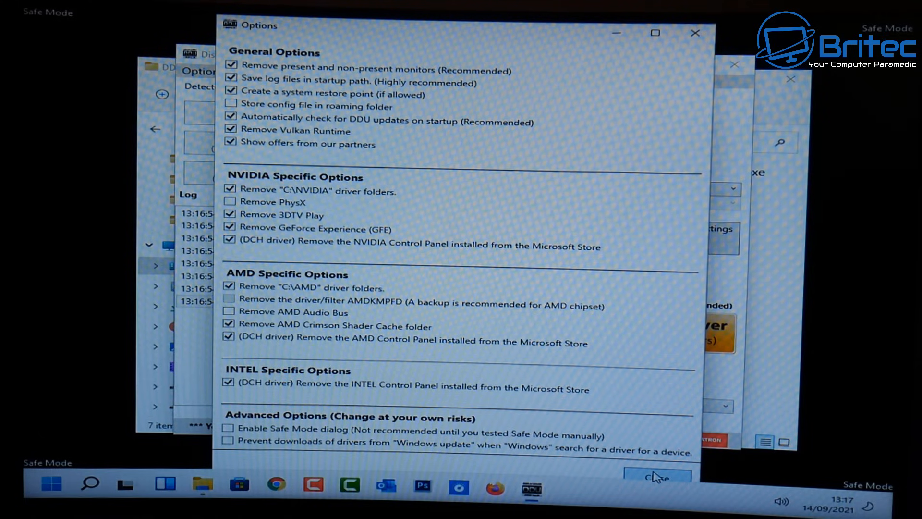
{"action": "mouse_move", "coordinate": [212, 136]}
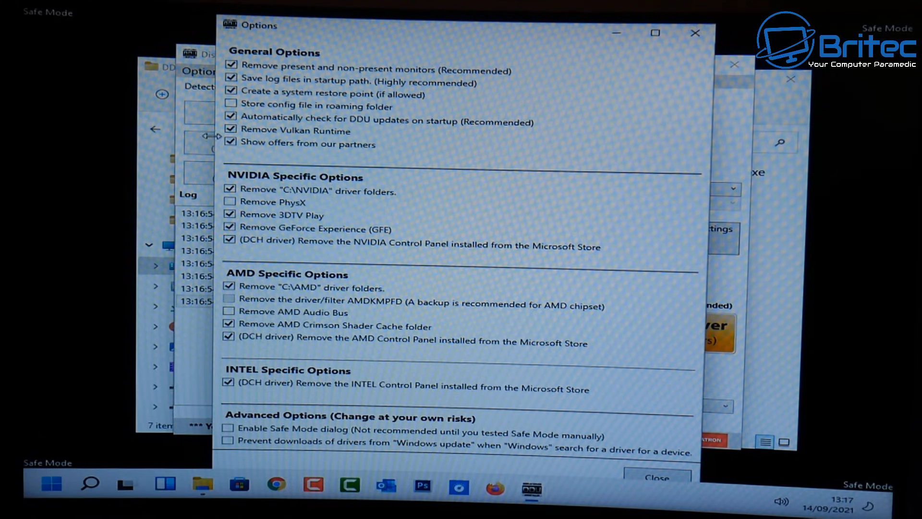
{"action": "left_click", "coordinate": [230, 121]}
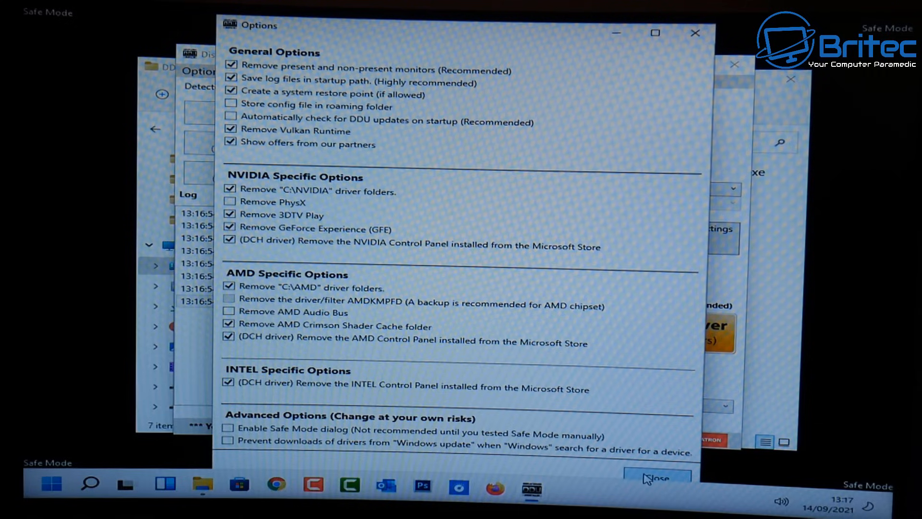
{"action": "left_click", "coordinate": [654, 477]}
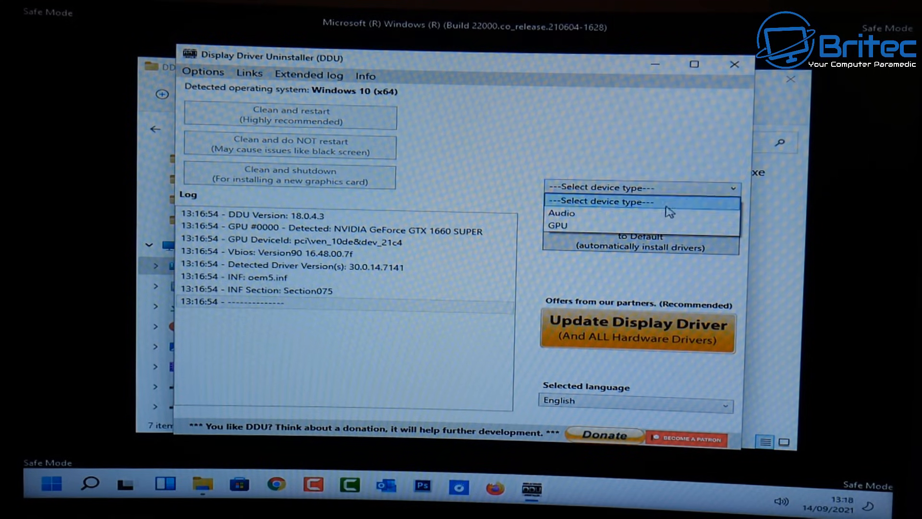
Set the device type dropdown to GPU, with NVIDIA as the vendor.
{"action": "left_click", "coordinate": [556, 225]}
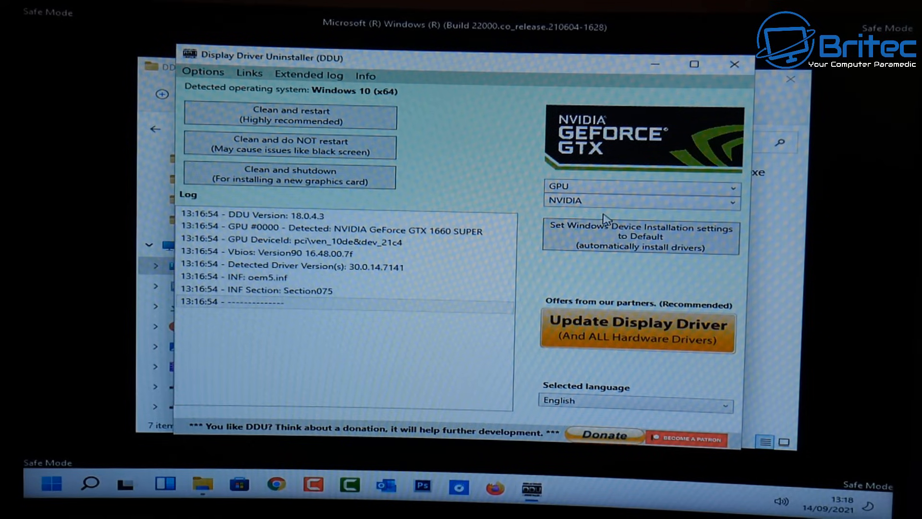
{"action": "mouse_move", "coordinate": [601, 219]}
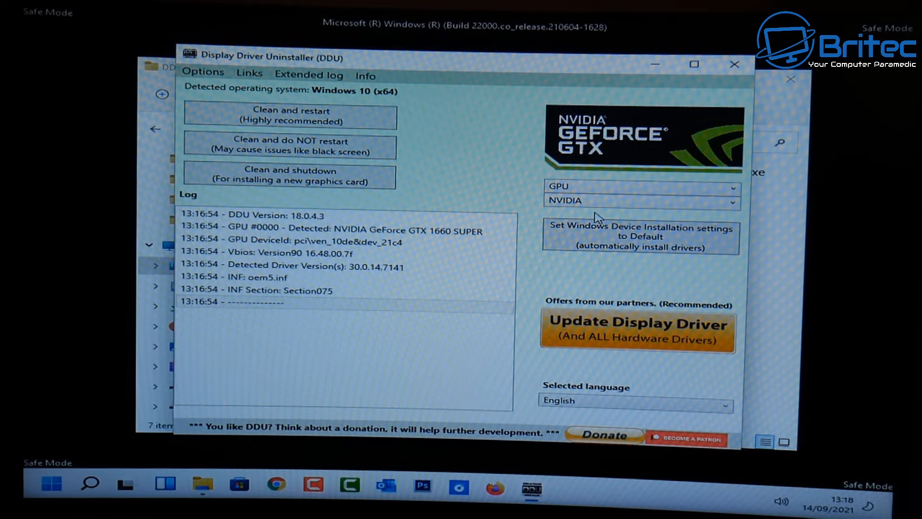
{"action": "mouse_move", "coordinate": [358, 102]}
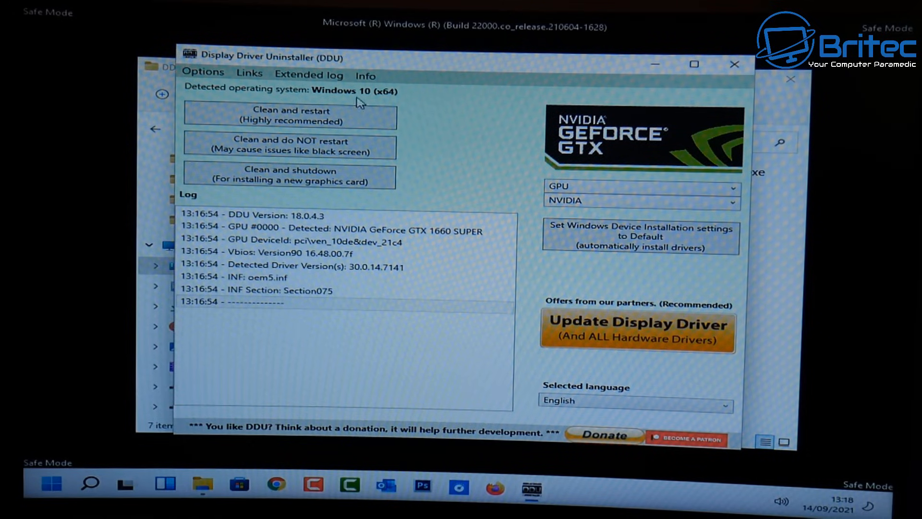
{"action": "mouse_move", "coordinate": [290, 114]}
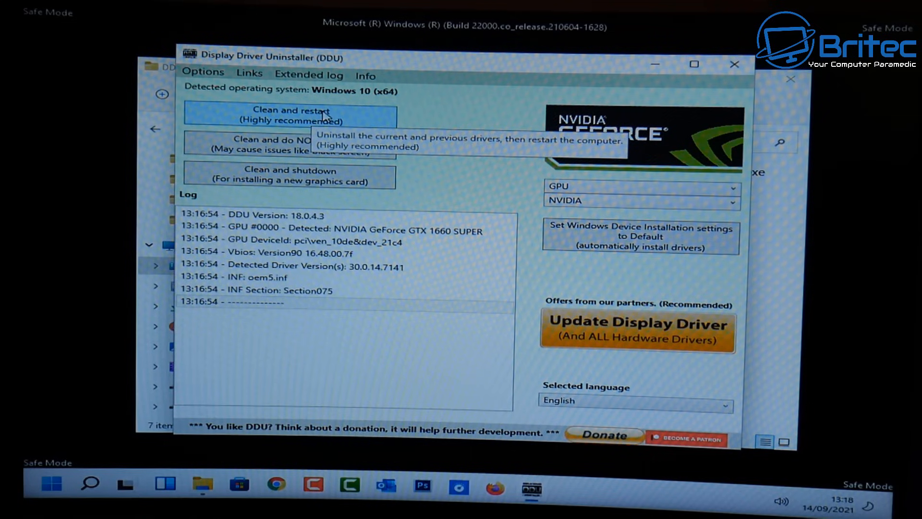
Start Clean and restart to remove the NVIDIA driver.
{"action": "left_click", "coordinate": [289, 114]}
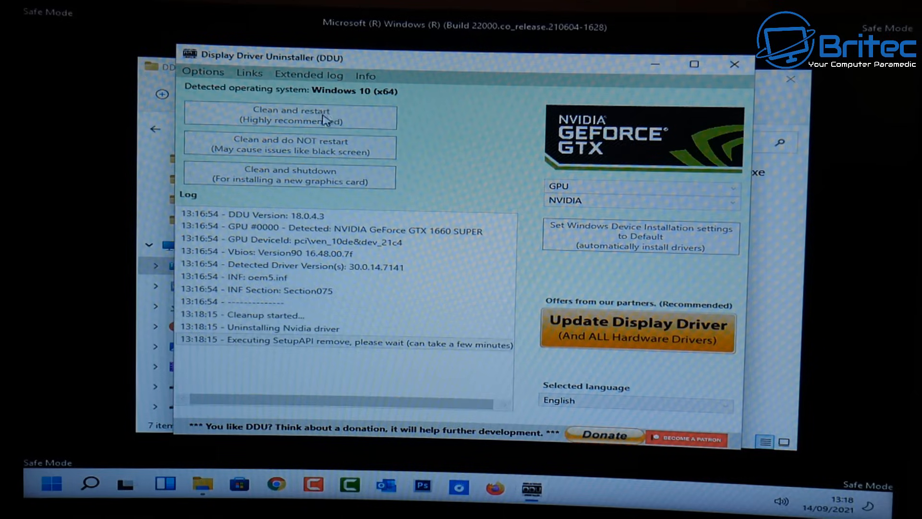
{"action": "mouse_move", "coordinate": [416, 405]}
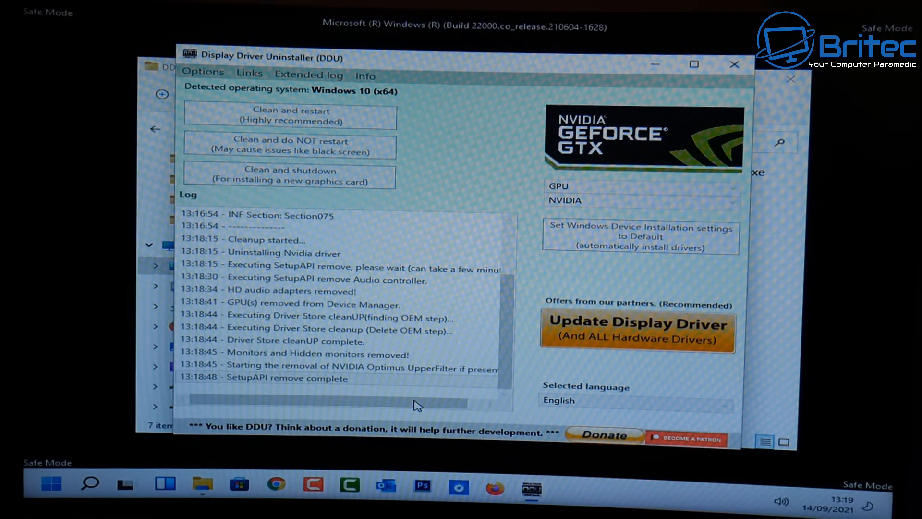
{"action": "mouse_move", "coordinate": [246, 384]}
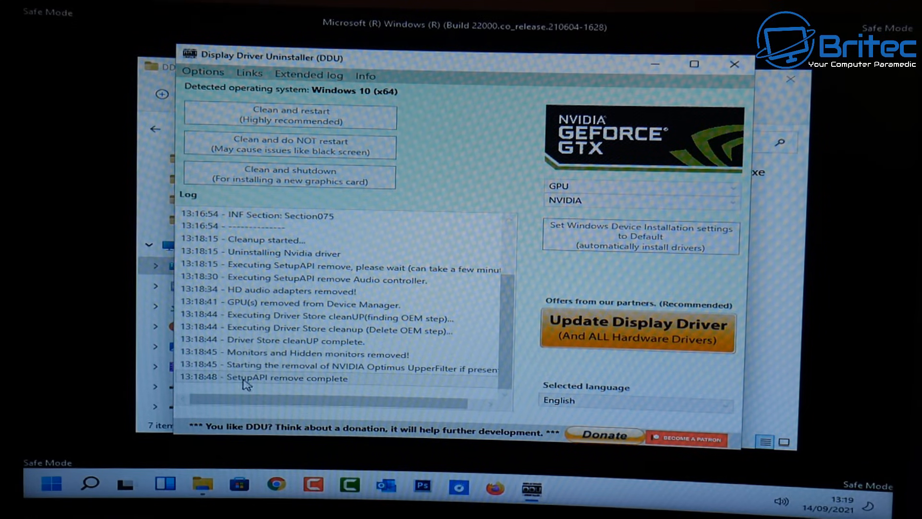
{"action": "mouse_move", "coordinate": [732, 304]}
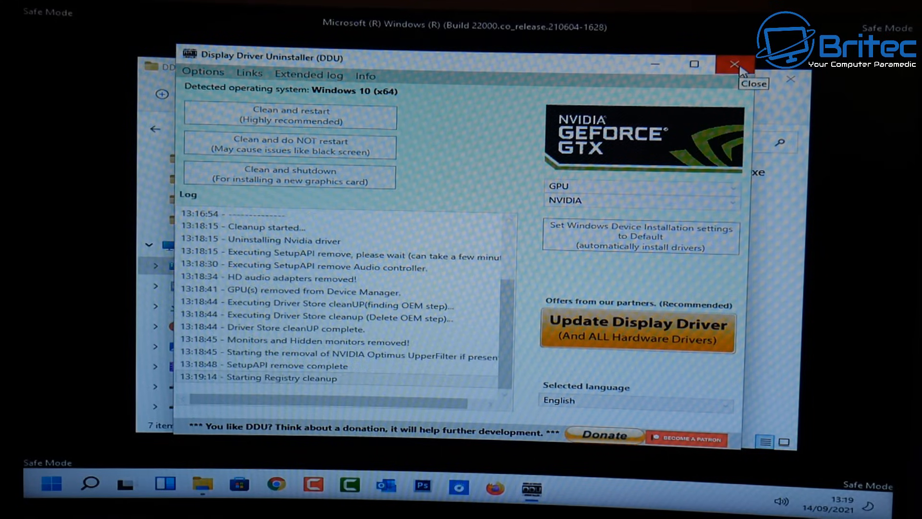
{"action": "mouse_move", "coordinate": [573, 325]}
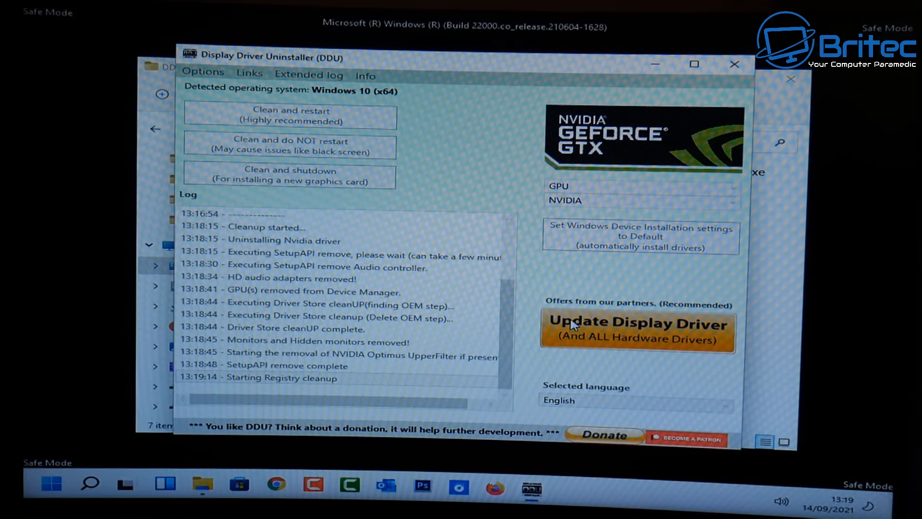
{"action": "mouse_move", "coordinate": [586, 294]}
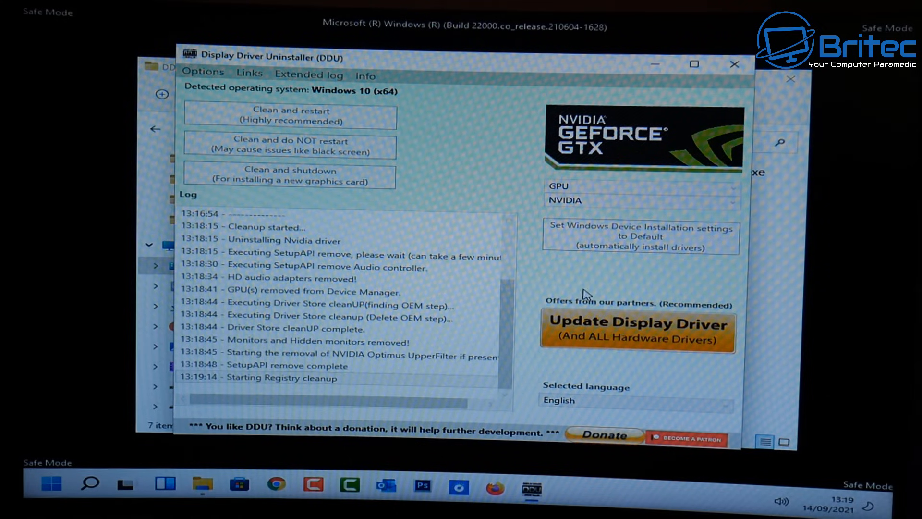
{"action": "mouse_move", "coordinate": [820, 147]}
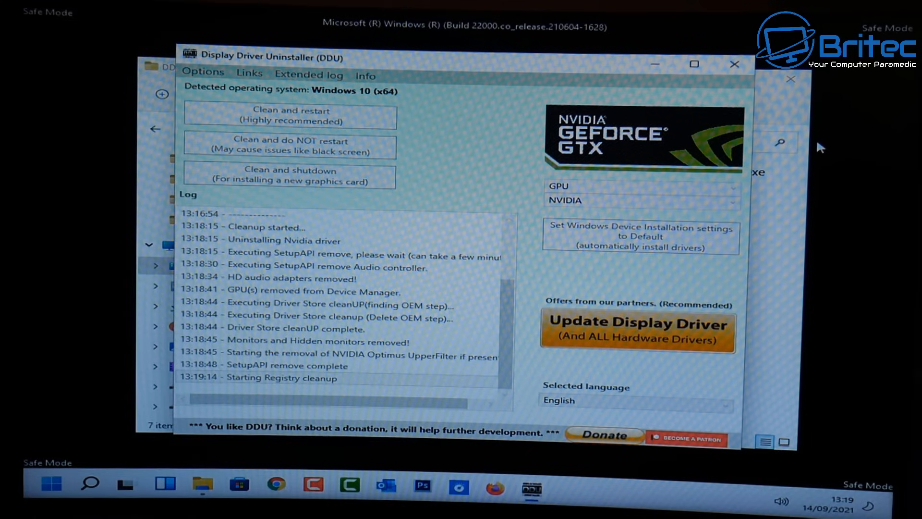
{"action": "mouse_move", "coordinate": [812, 149]}
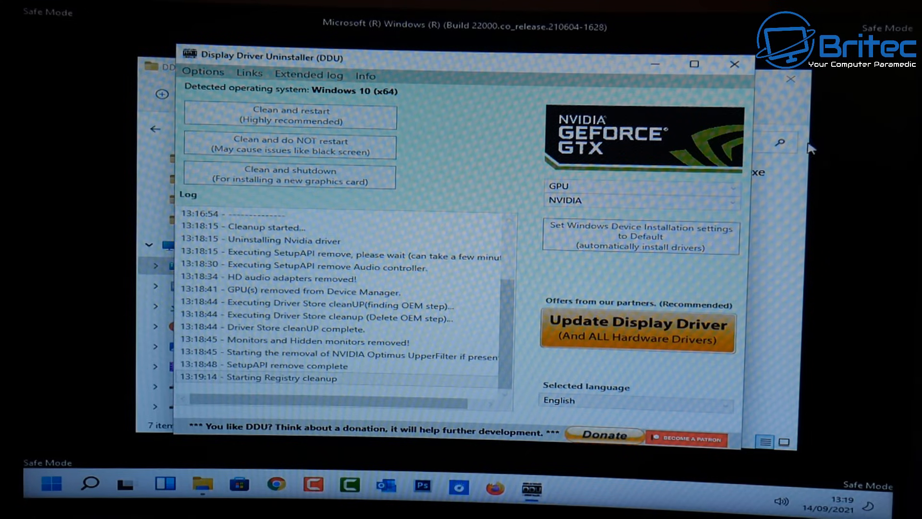
{"action": "mouse_move", "coordinate": [463, 311]}
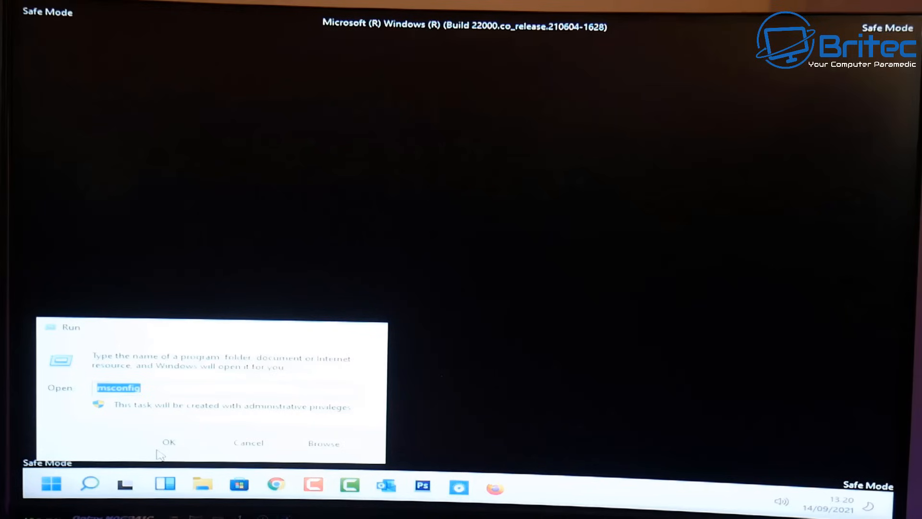
Untick Safe boot on msconfig's Boot tab, confirm with OK, and restart Windows.
{"action": "left_click", "coordinate": [170, 442]}
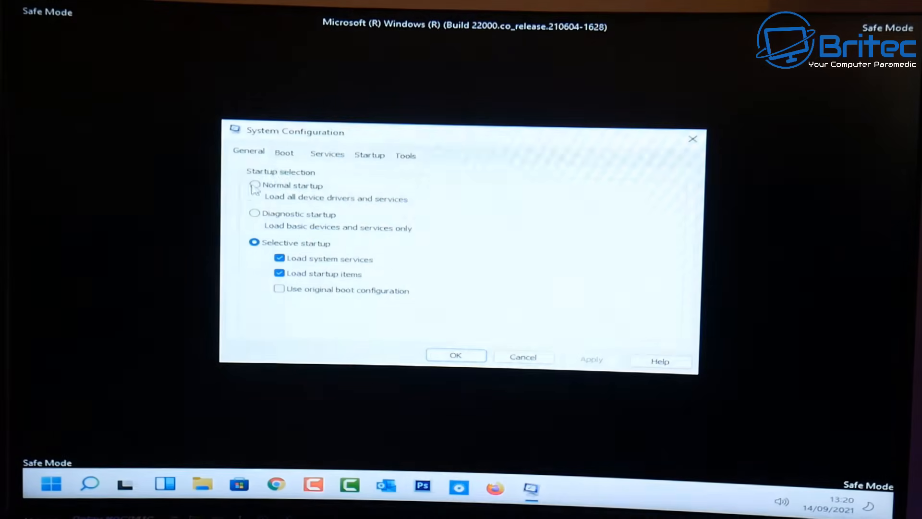
{"action": "left_click", "coordinate": [284, 153]}
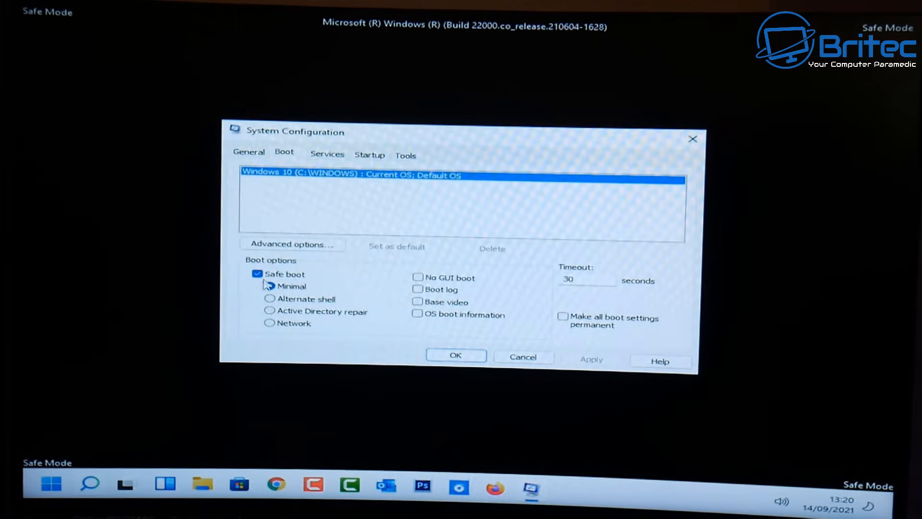
{"action": "left_click", "coordinate": [257, 273]}
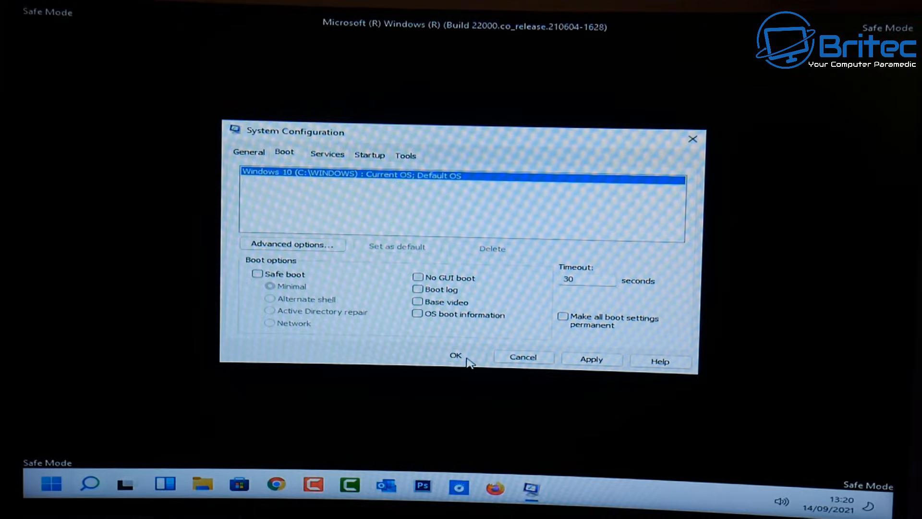
{"action": "left_click", "coordinate": [455, 357]}
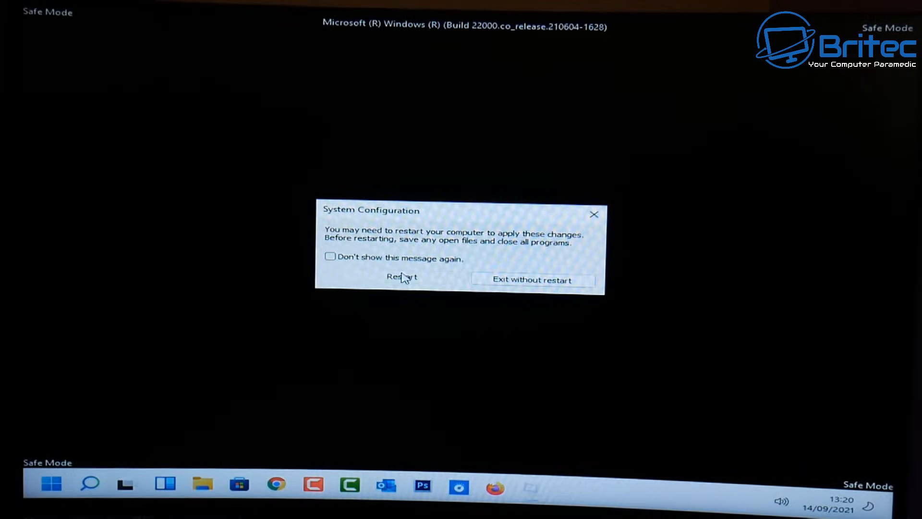
{"action": "left_click", "coordinate": [402, 279]}
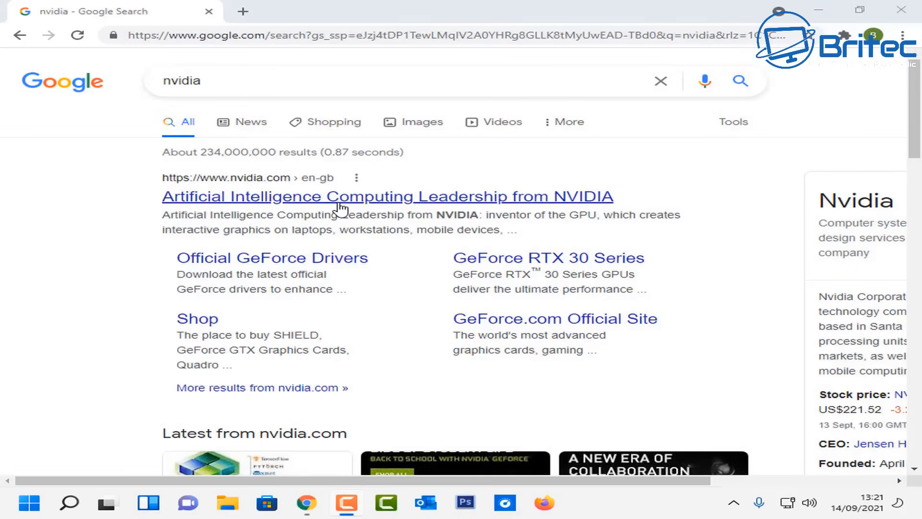
Open NVIDIA's driver download page and select GeForce, 16 Series, GTX 1660 SUPER.
{"action": "scroll", "scroll_direction": "down", "scroll_amount": 3}
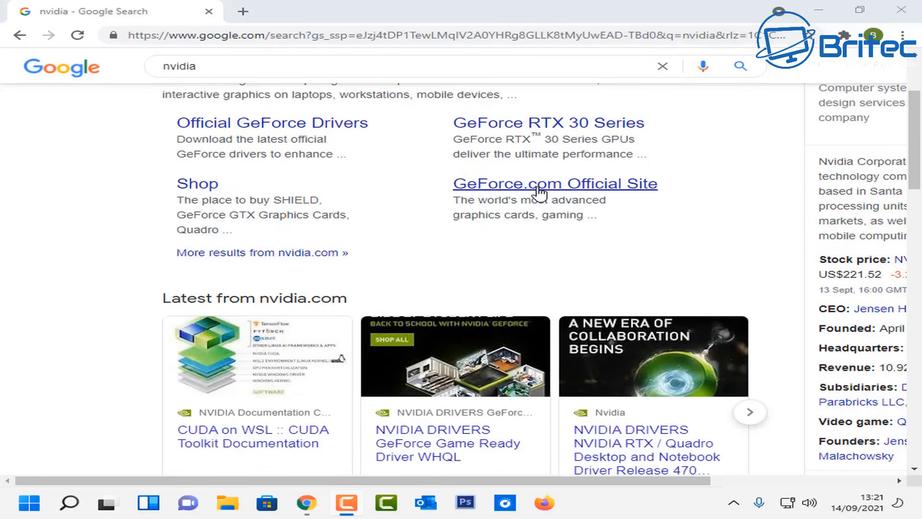
{"action": "scroll", "scroll_direction": "down", "scroll_amount": 3}
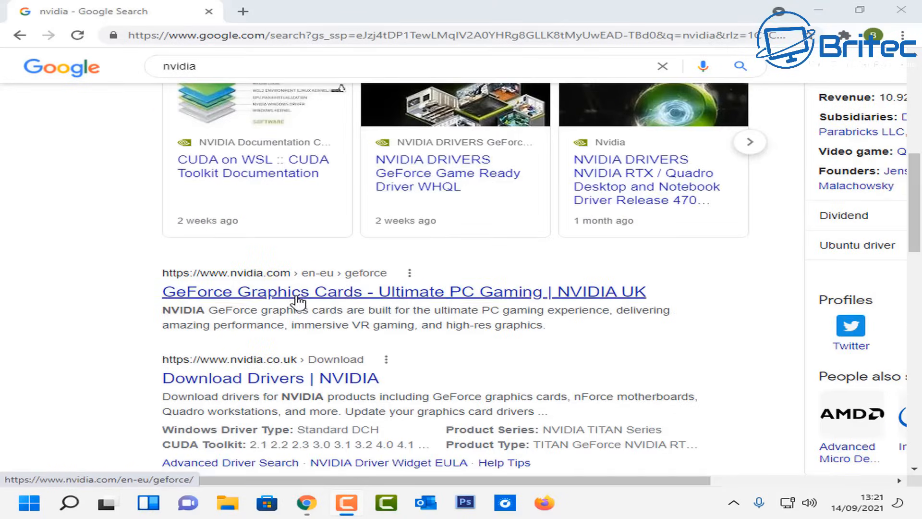
{"action": "left_click", "coordinate": [271, 378]}
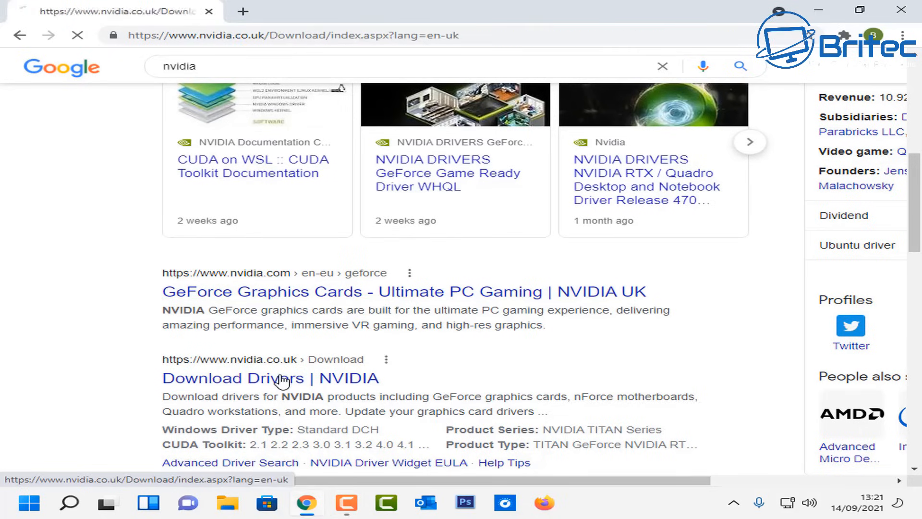
{"action": "left_click", "coordinate": [271, 378]}
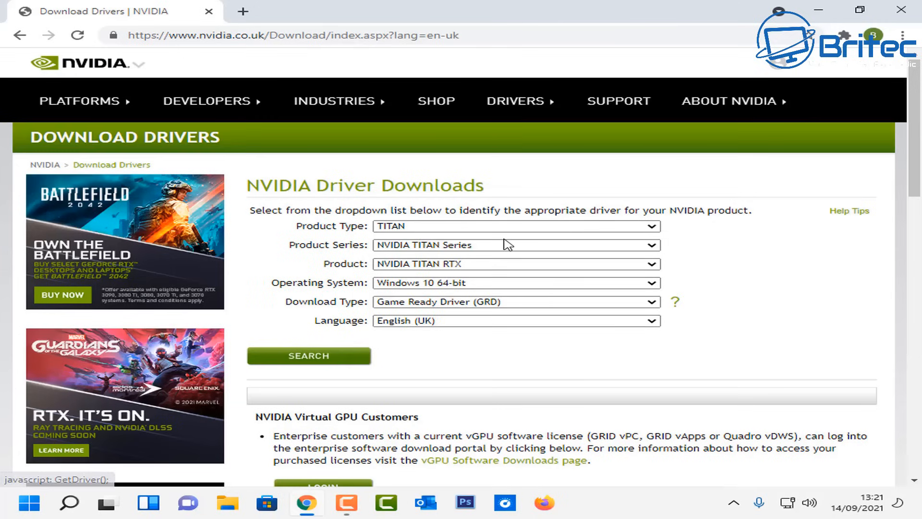
{"action": "left_click", "coordinate": [516, 226]}
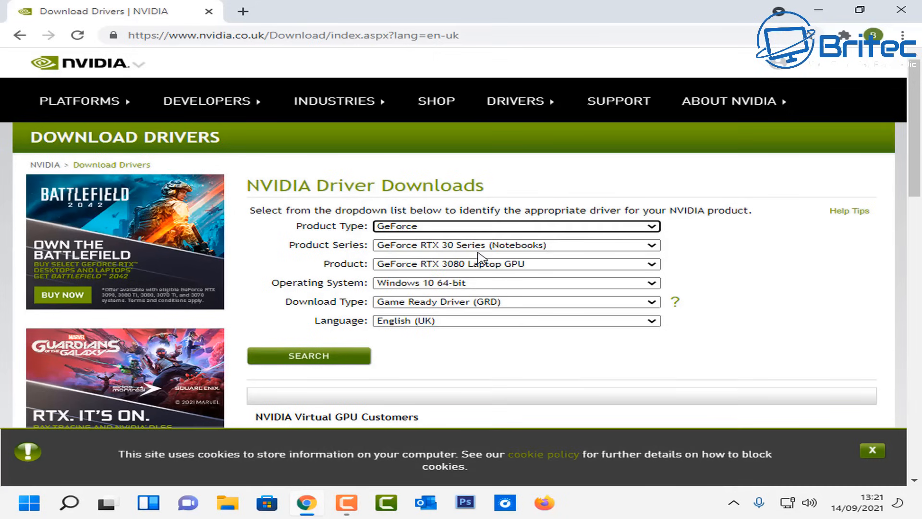
{"action": "left_click", "coordinate": [516, 246]}
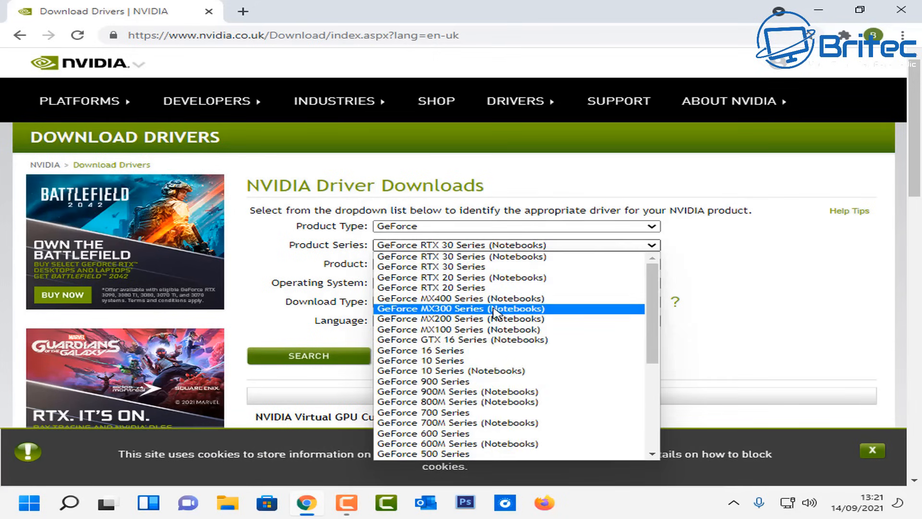
{"action": "left_click", "coordinate": [419, 350]}
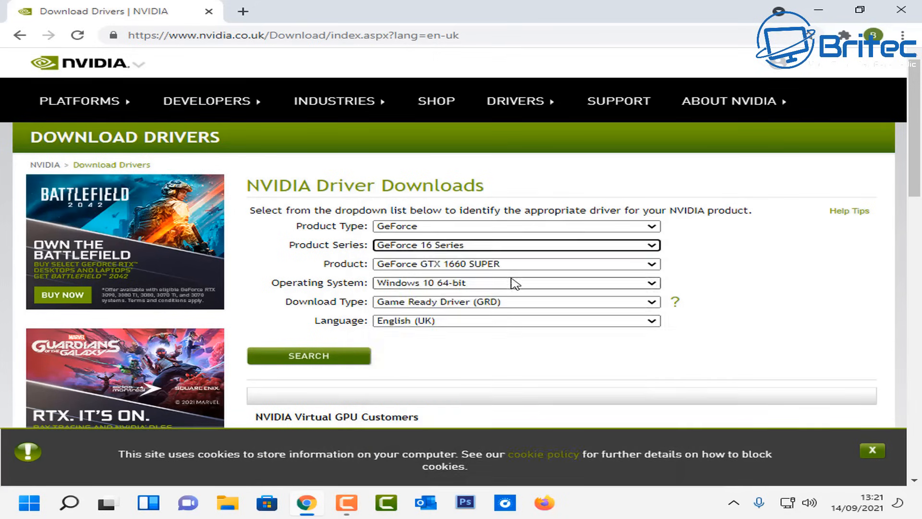
Search and start downloading Game Ready Driver 471.96.
{"action": "left_click", "coordinate": [308, 356]}
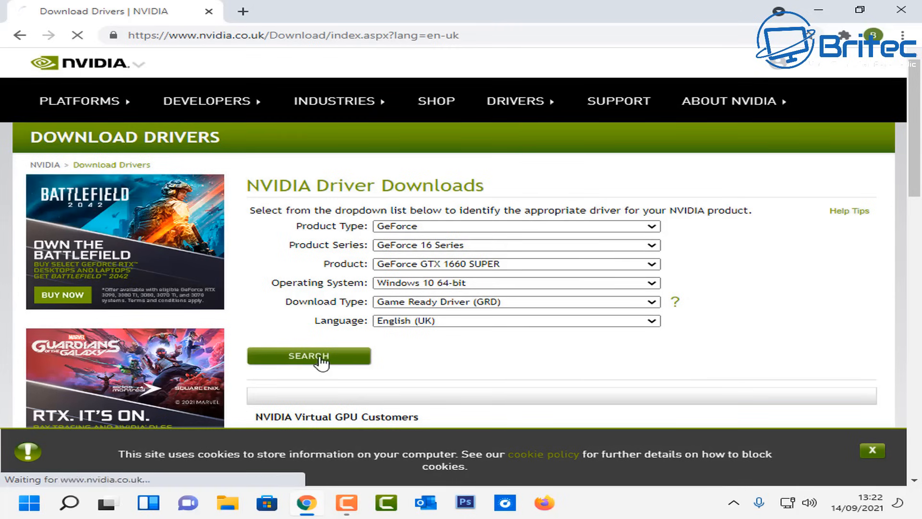
{"action": "left_click", "coordinate": [309, 356]}
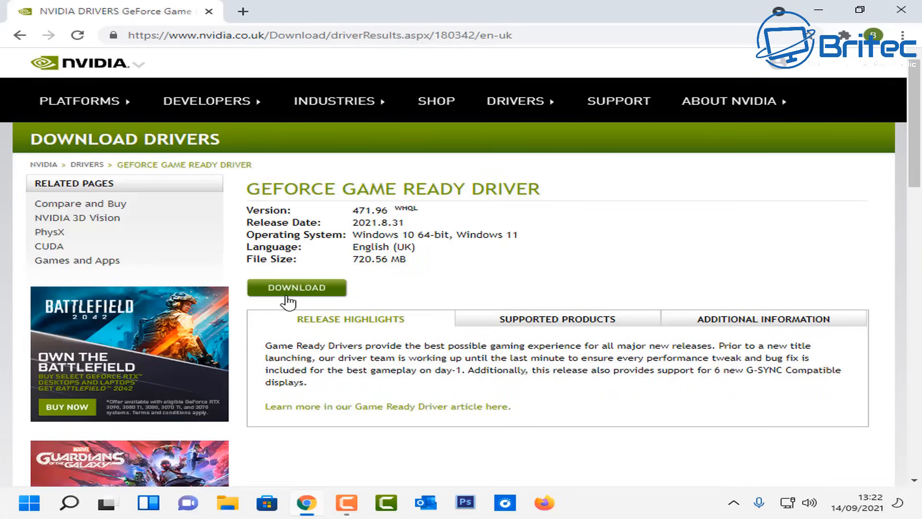
{"action": "left_click", "coordinate": [296, 288]}
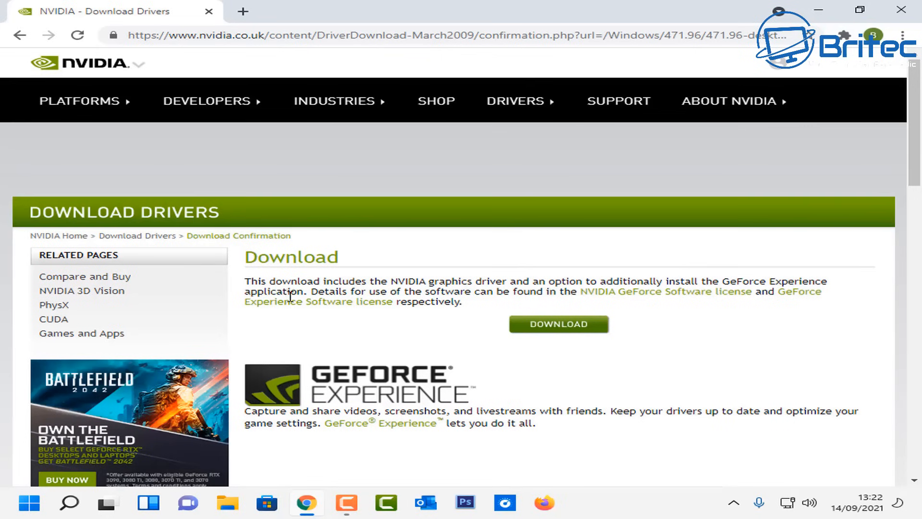
{"action": "scroll", "scroll_direction": "down", "scroll_amount": 3}
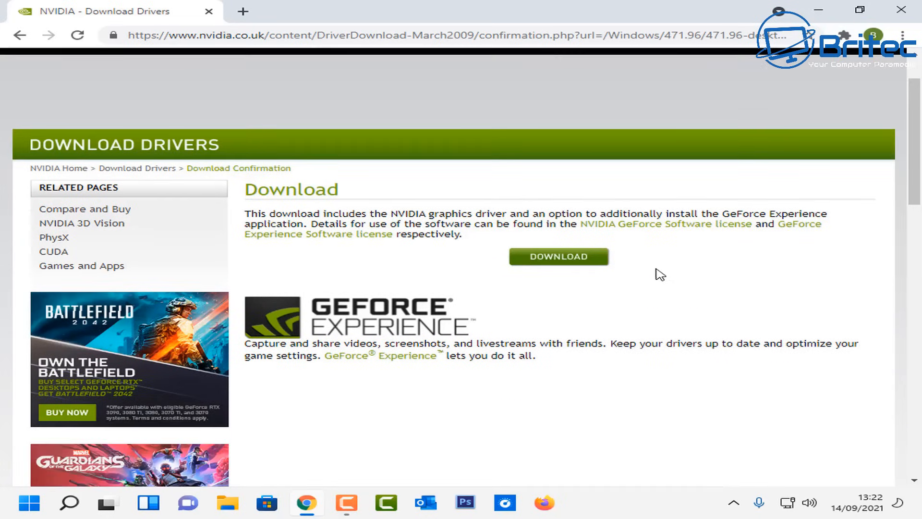
{"action": "left_click", "coordinate": [559, 257]}
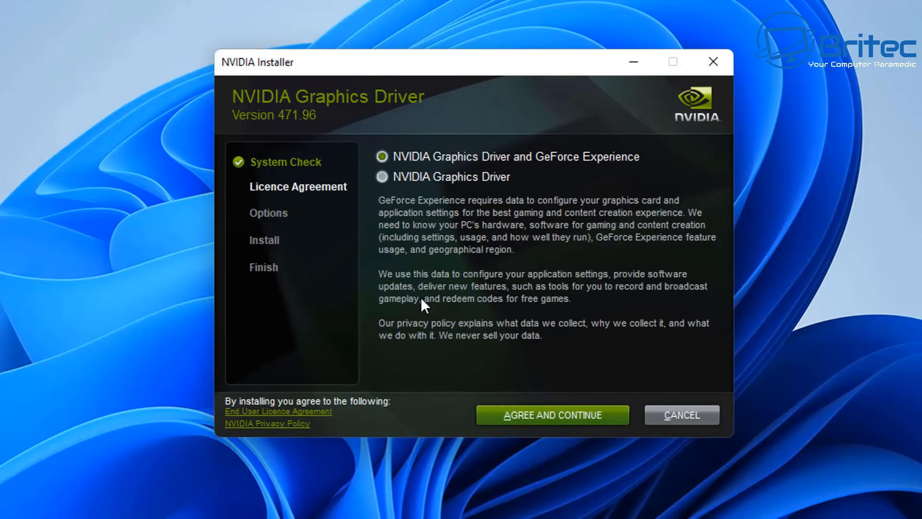
{"action": "mouse_move", "coordinate": [543, 425]}
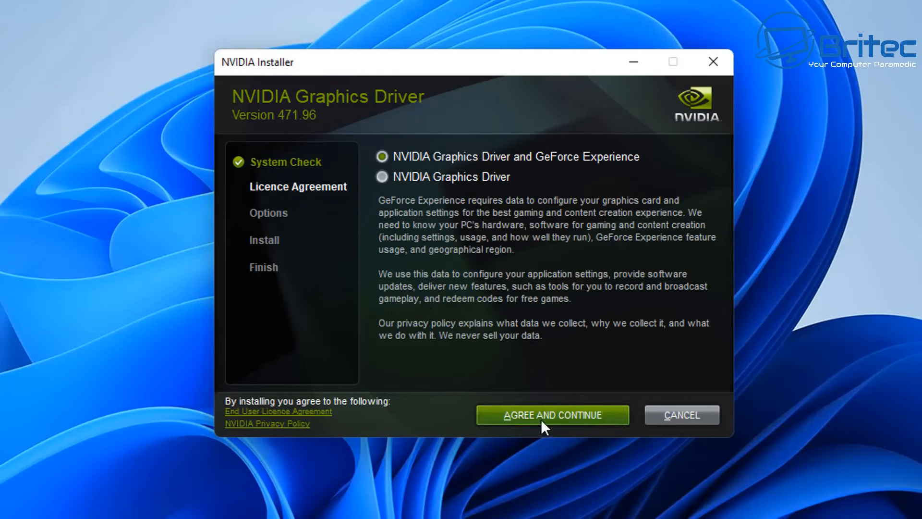
Accept the licence, run the Express driver 471.96 install, and close the installer.
{"action": "left_click", "coordinate": [552, 414]}
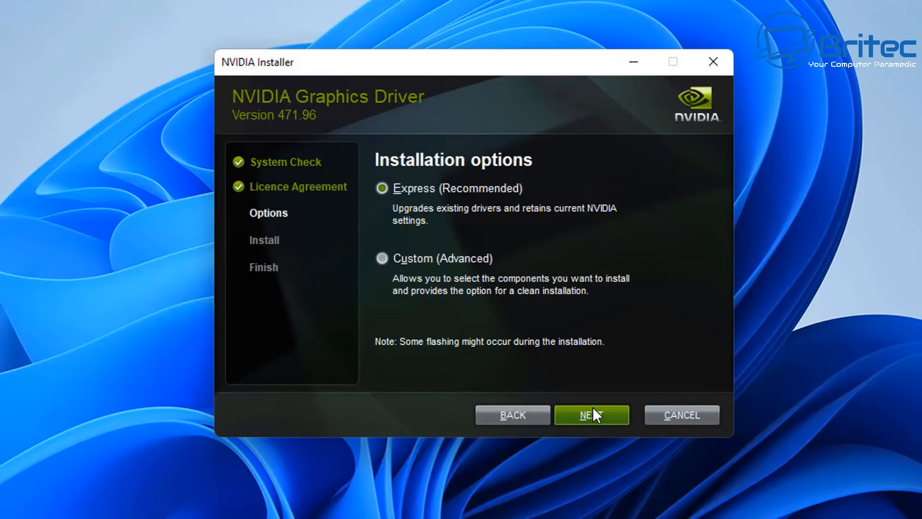
{"action": "left_click", "coordinate": [591, 414]}
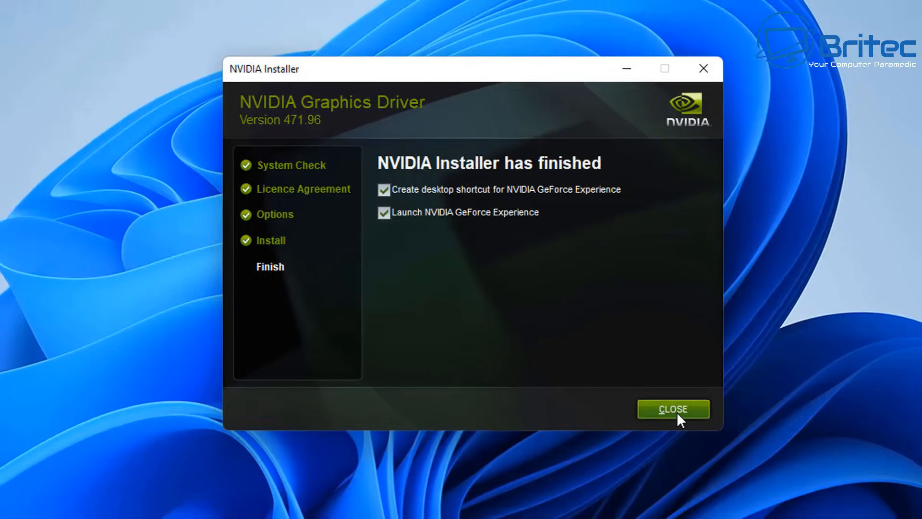
{"action": "left_click", "coordinate": [673, 409]}
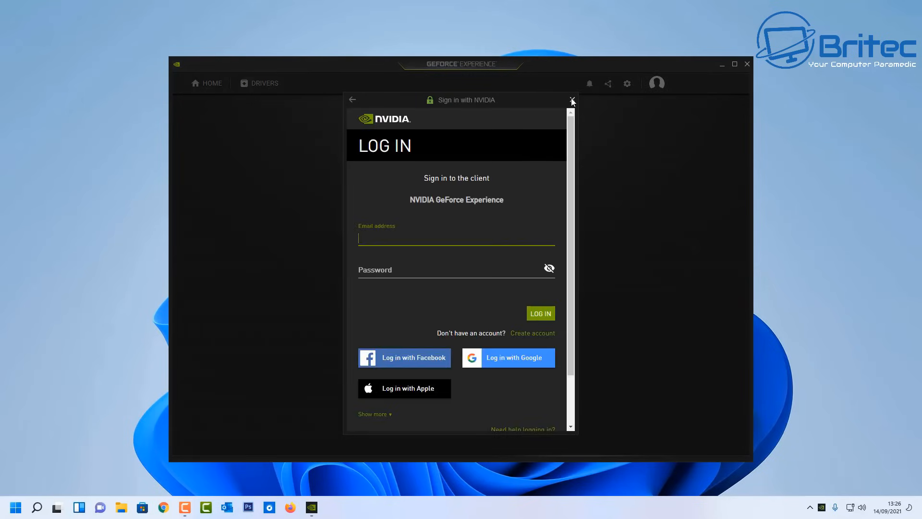
Dismiss the GeForce Experience LOG IN panel and close the app window.
{"action": "left_click", "coordinate": [571, 100]}
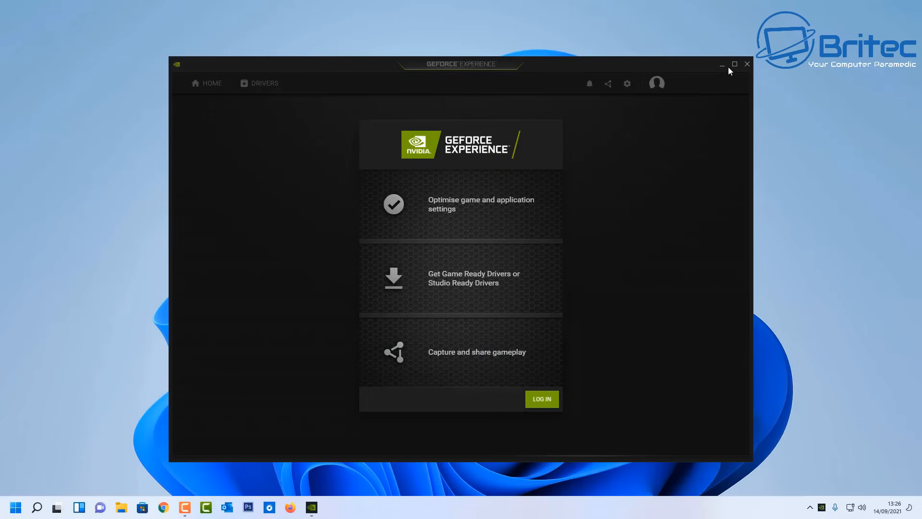
{"action": "mouse_move", "coordinate": [750, 67]}
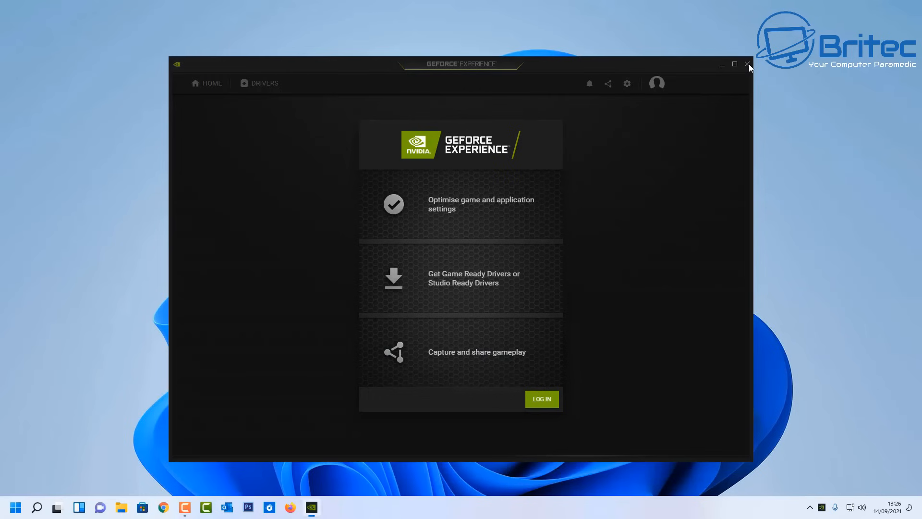
{"action": "left_click", "coordinate": [748, 64]}
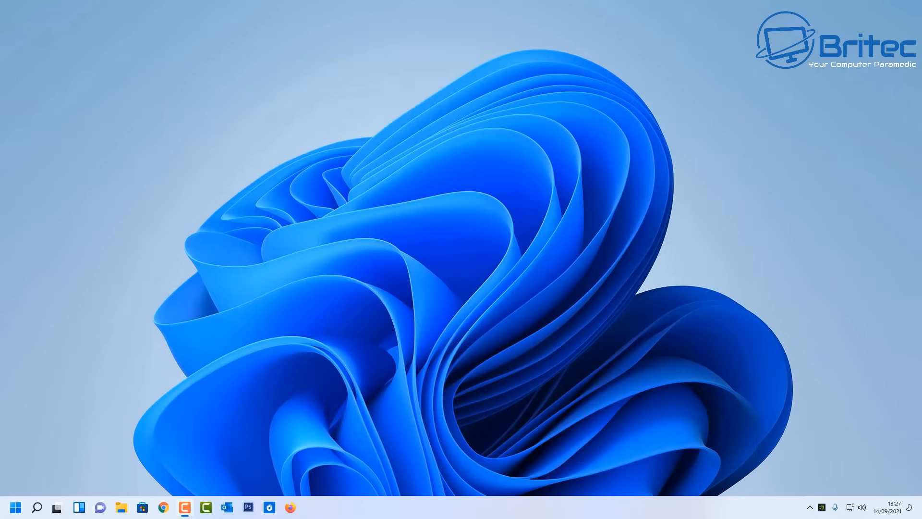